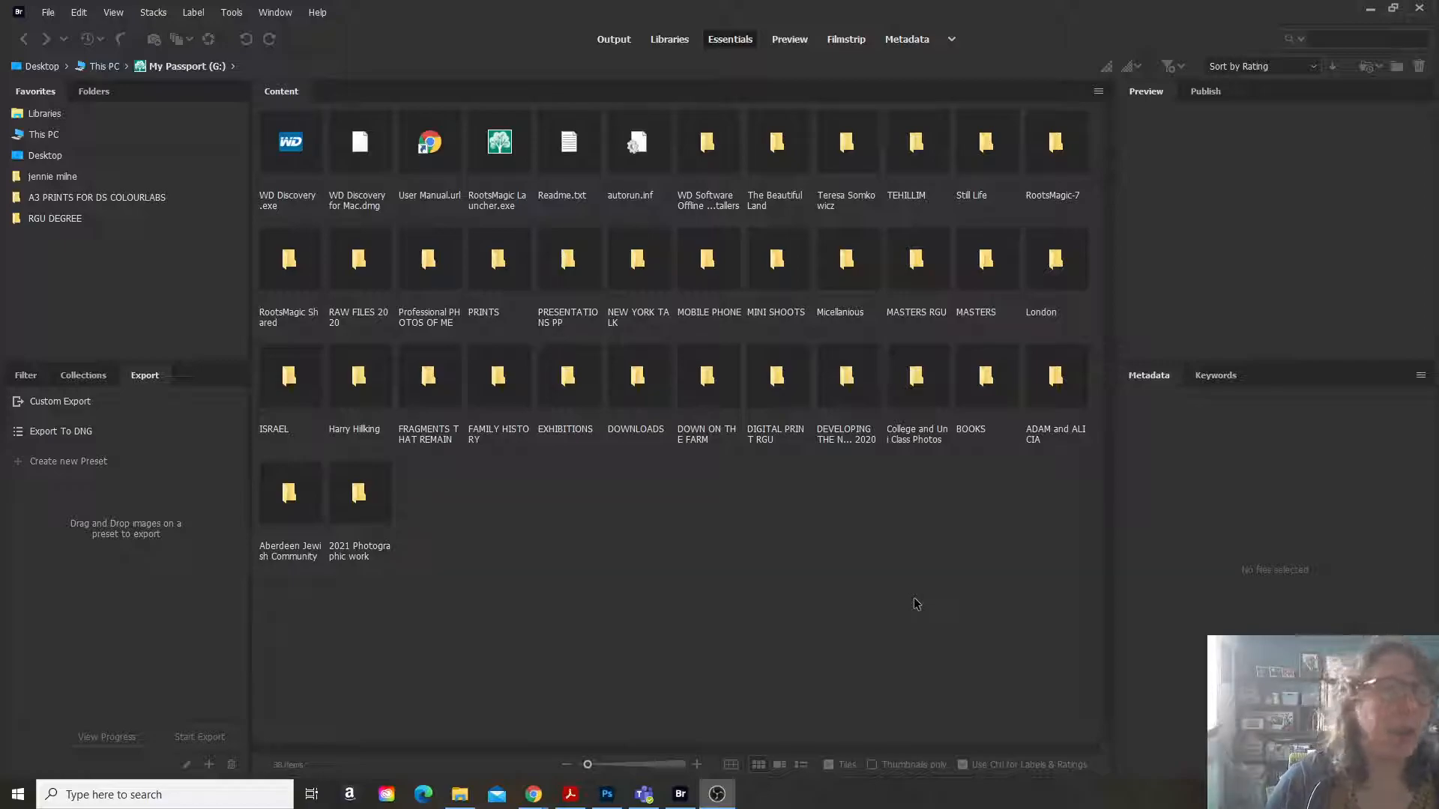
{"action": "mouse_move", "coordinate": [914, 592]}
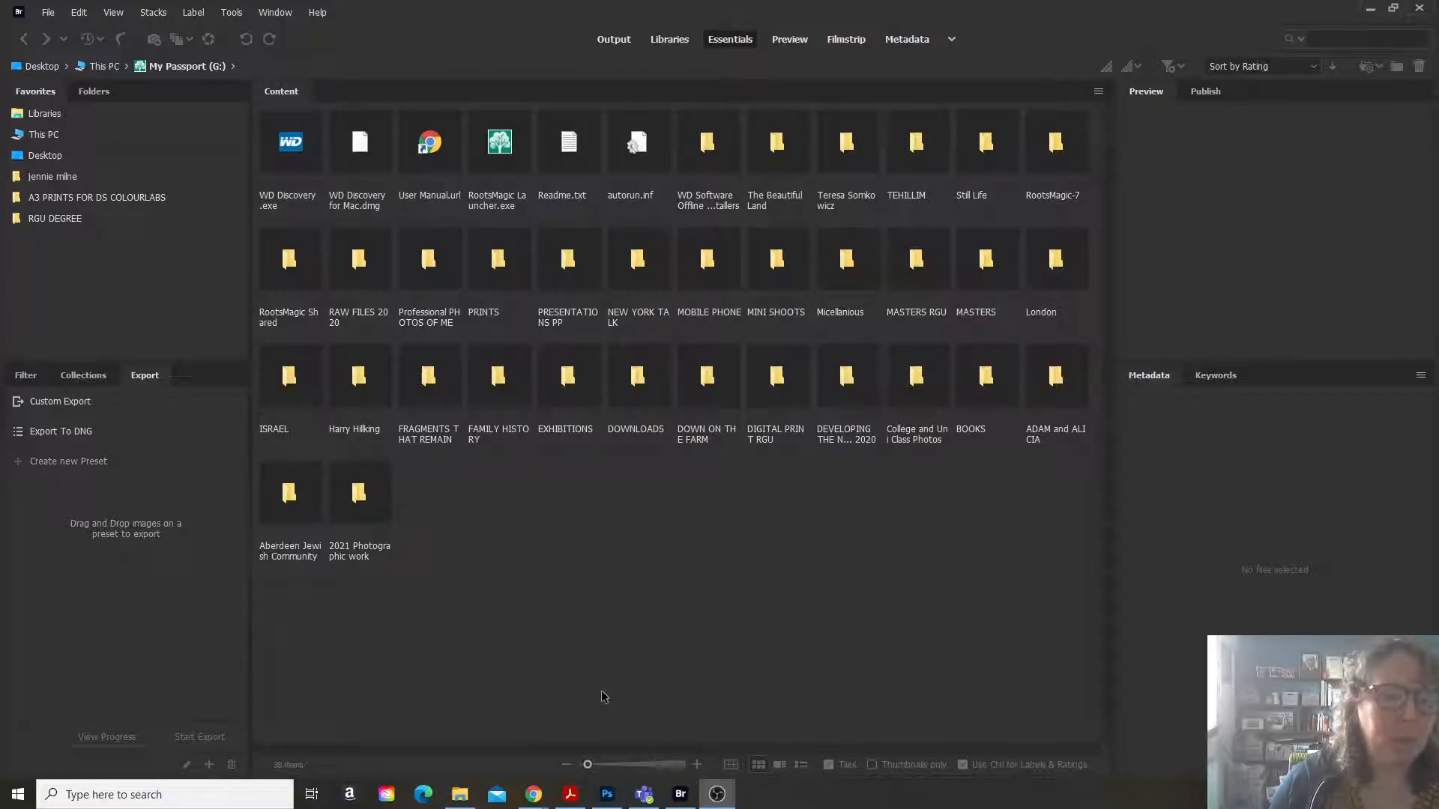
{"action": "mouse_move", "coordinate": [701, 395]}
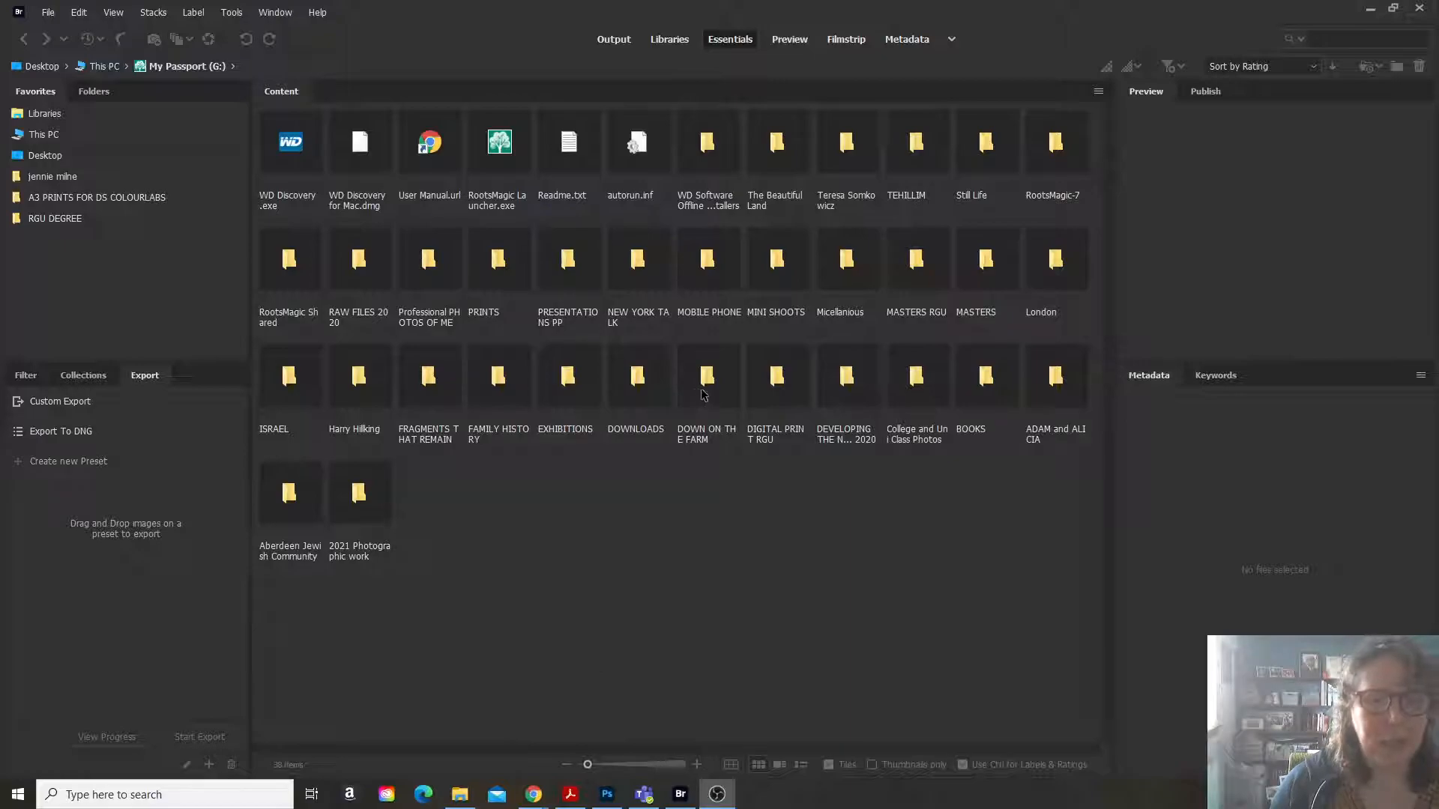
Open the DOWN ON THE FARM folder to list its 68 photos.
{"action": "double_click", "coordinate": [706, 376]}
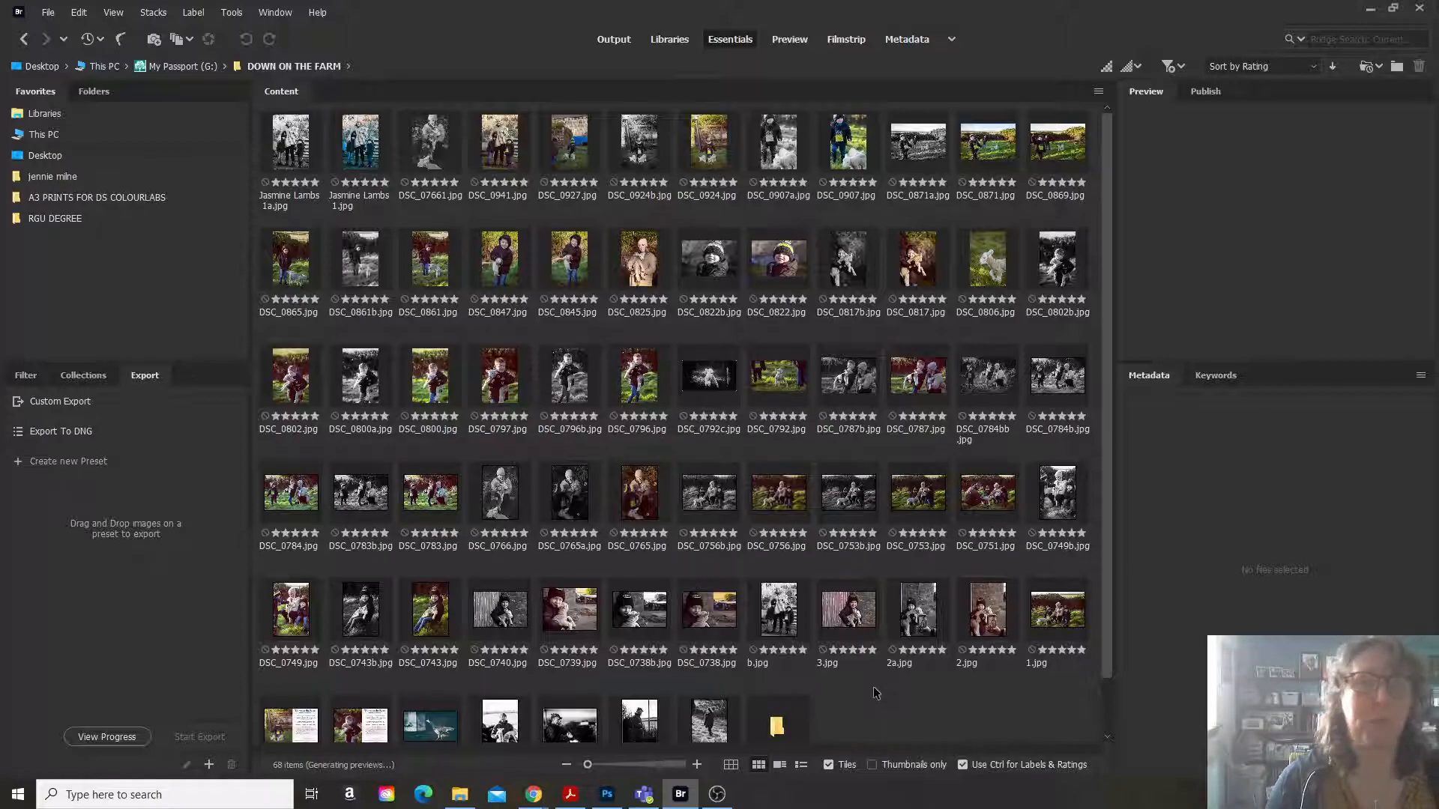
{"action": "mouse_move", "coordinate": [613, 38]}
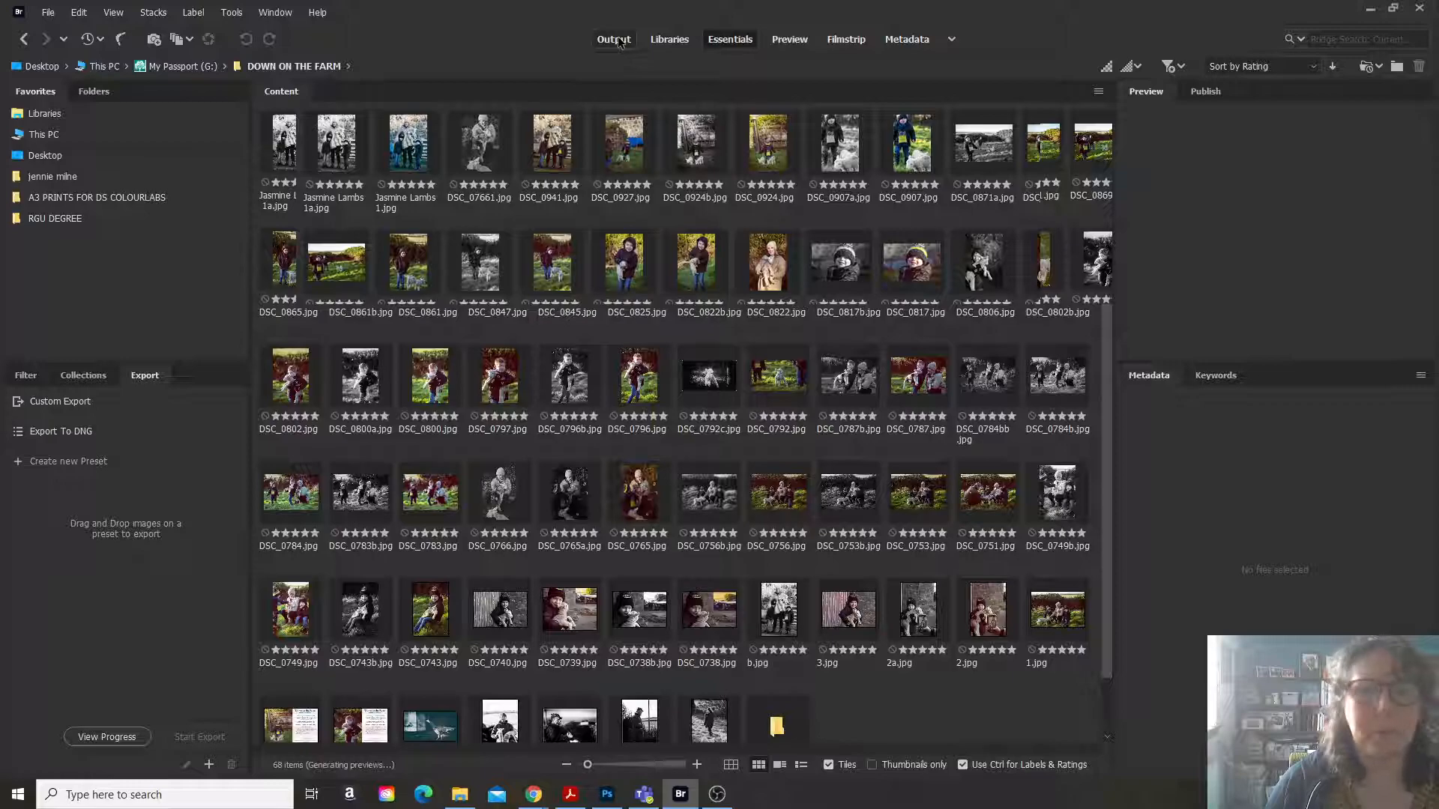
Switch to the Output workspace, try the 4 x 5 Contact Sheet, then keep 2 x 2 cells.
{"action": "left_click", "coordinate": [613, 38]}
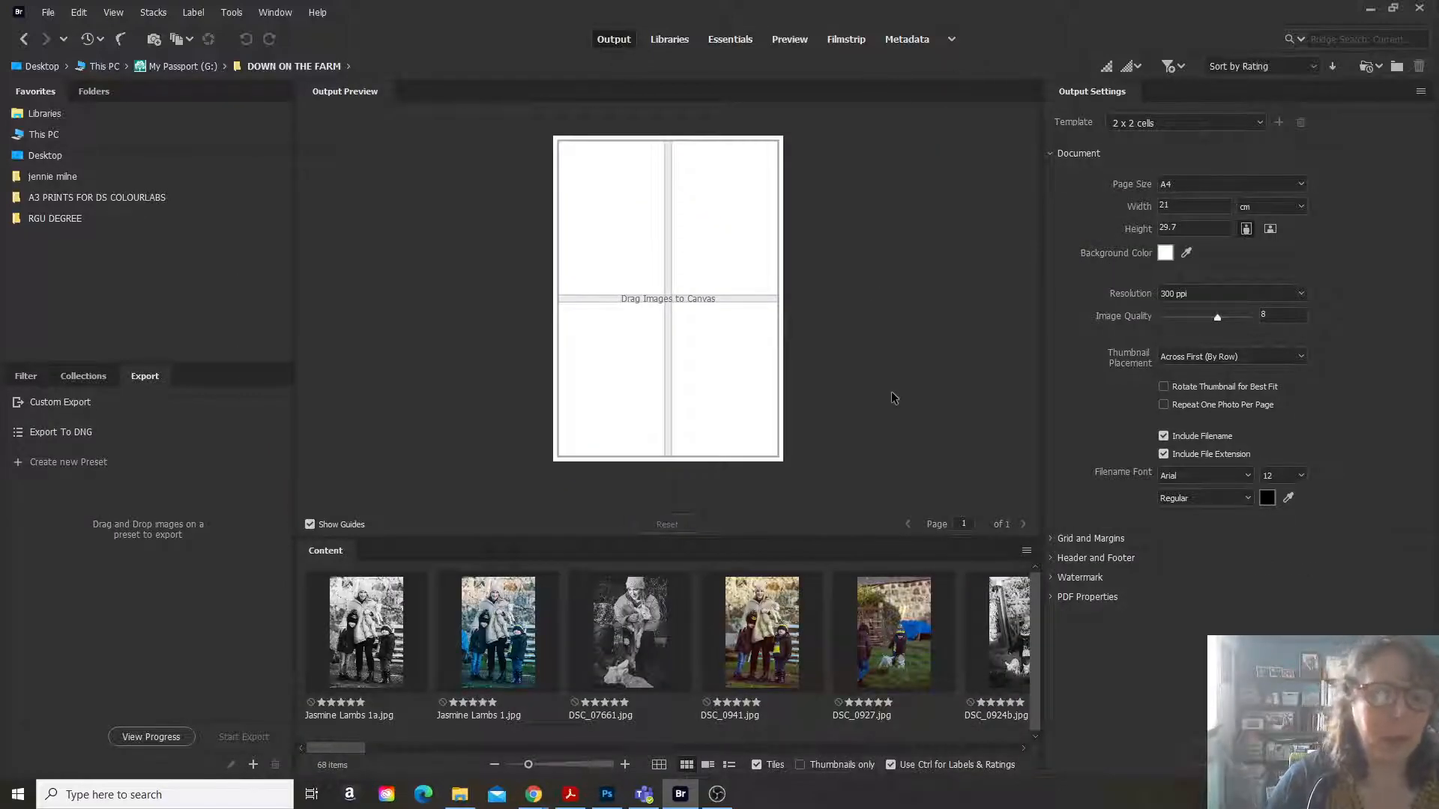
{"action": "mouse_move", "coordinate": [808, 506]}
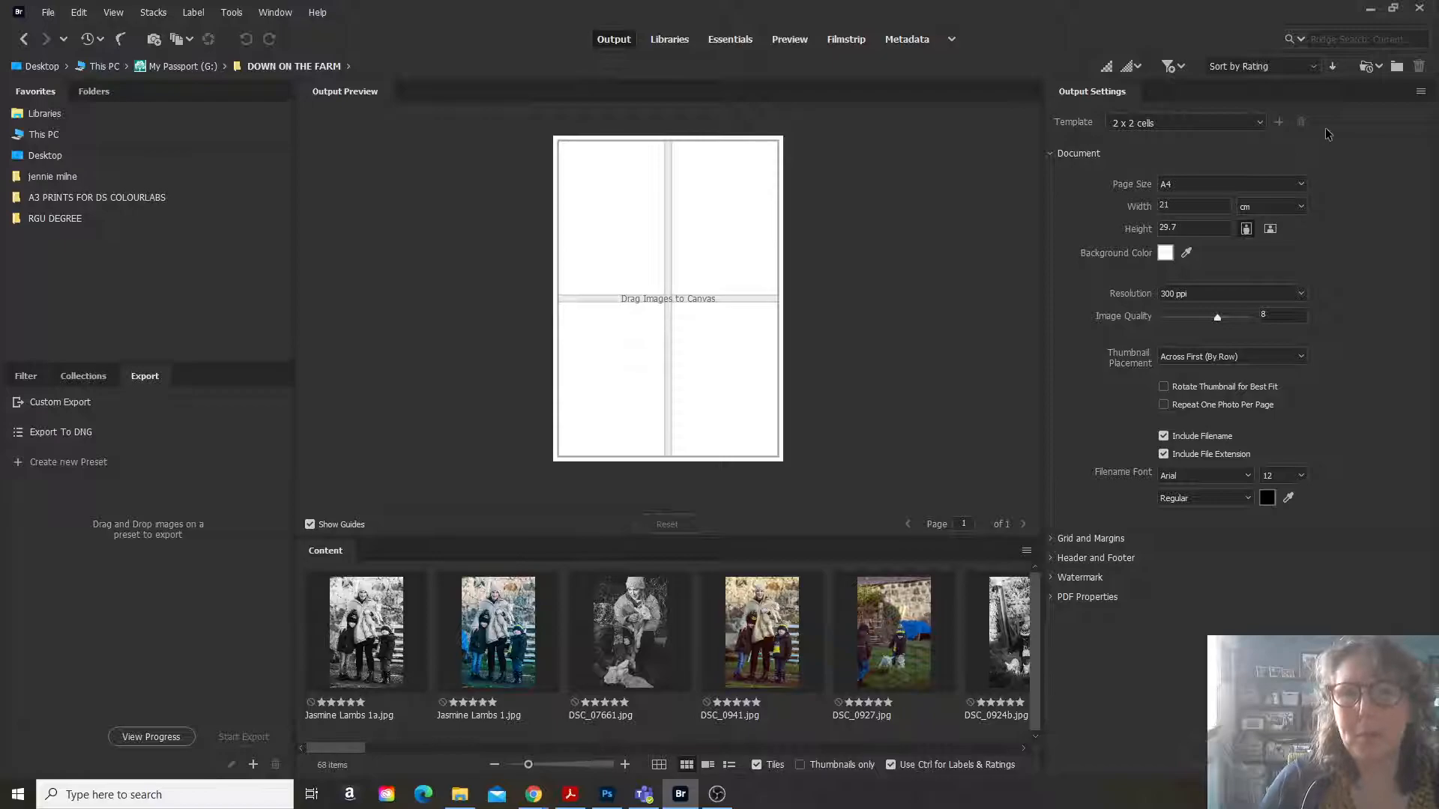
{"action": "left_click", "coordinate": [1258, 122]}
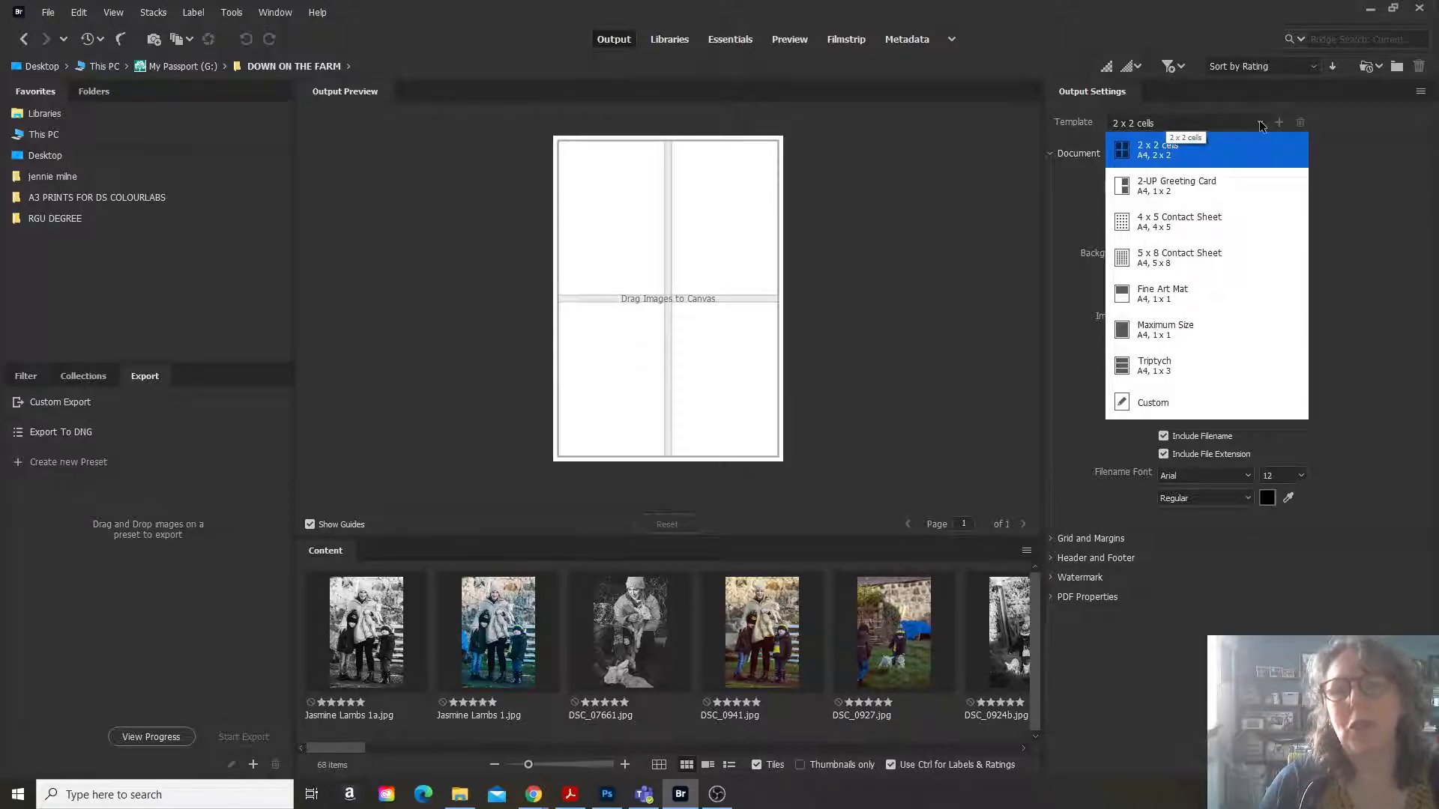
{"action": "left_click", "coordinate": [1177, 221]}
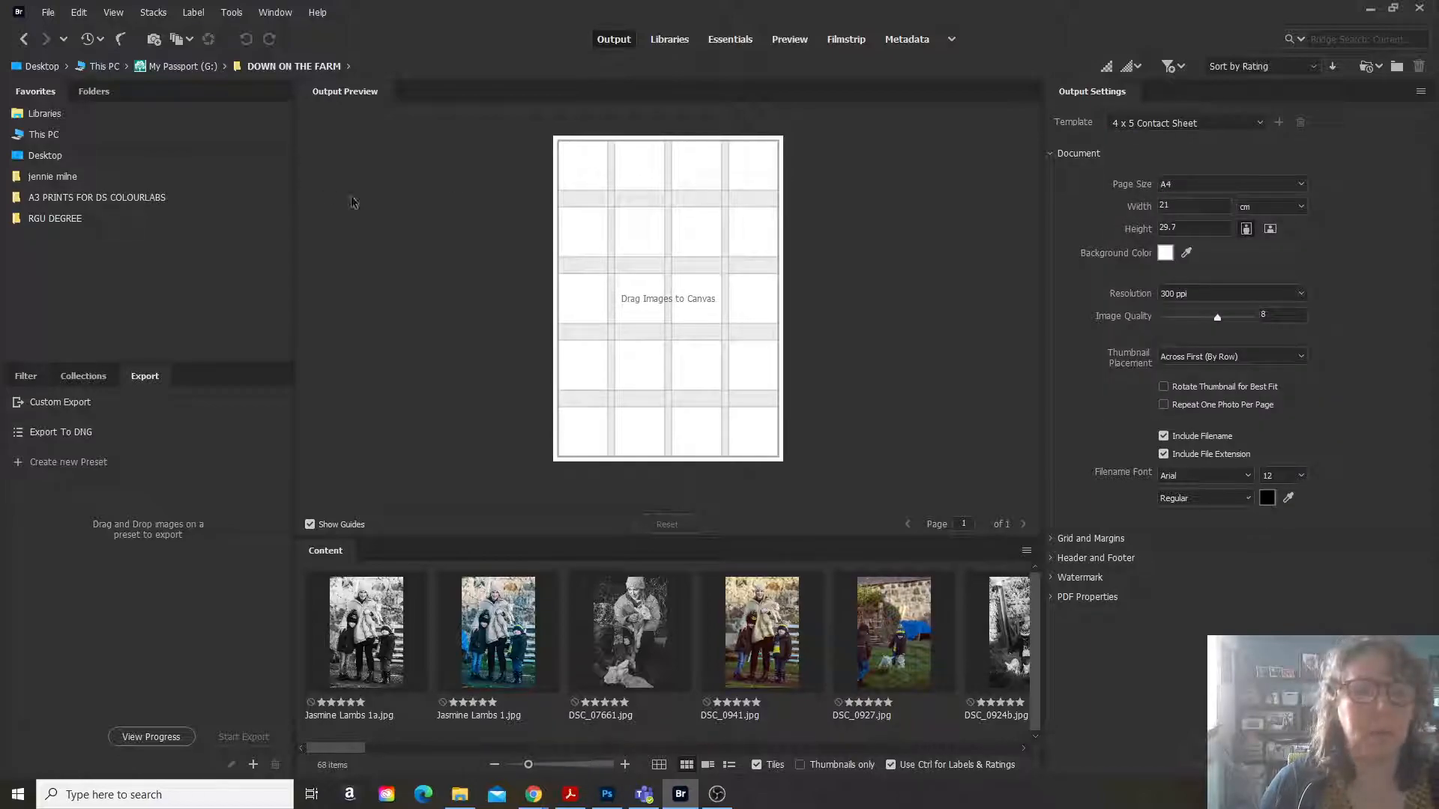
{"action": "left_click", "coordinate": [1259, 122]}
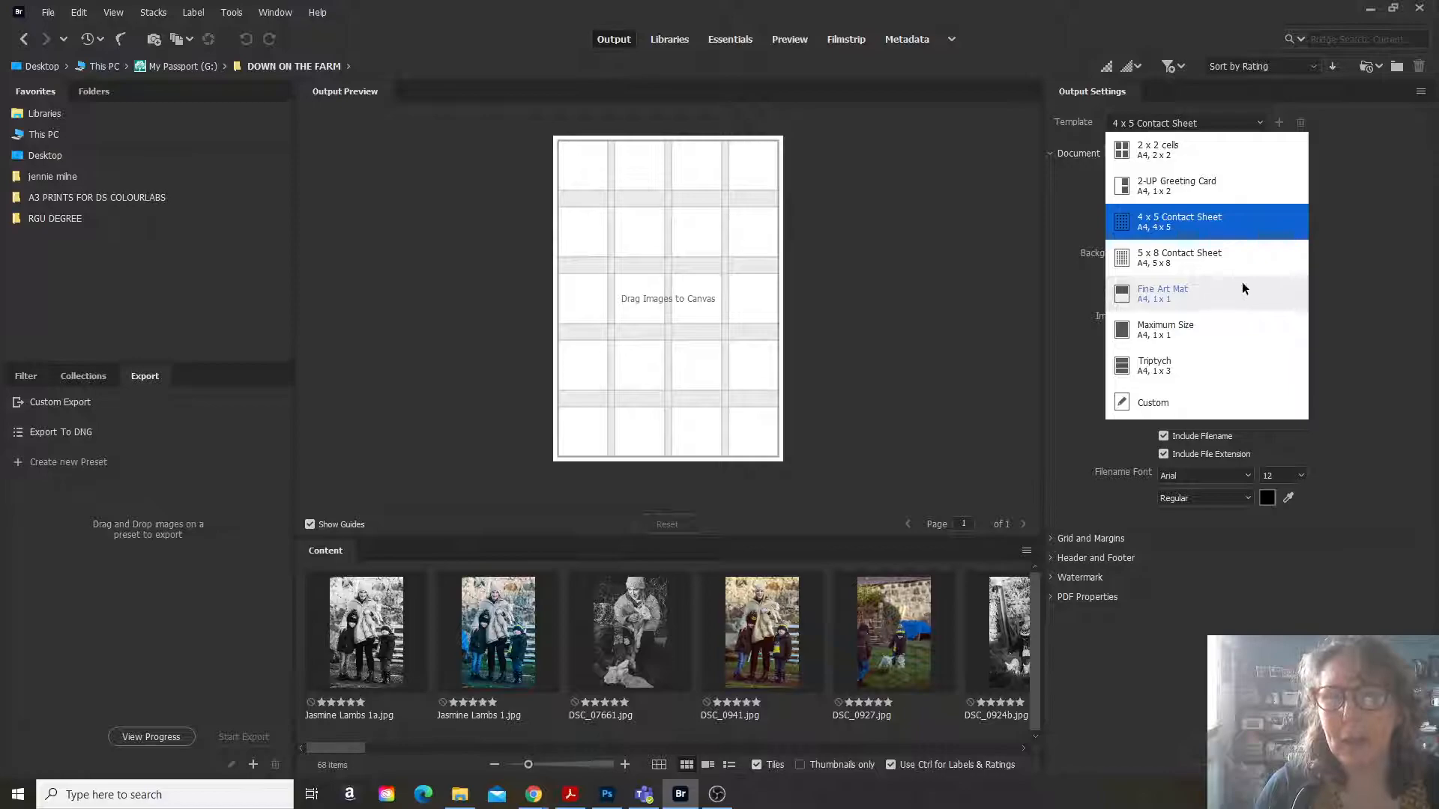
{"action": "left_click", "coordinate": [1157, 149]}
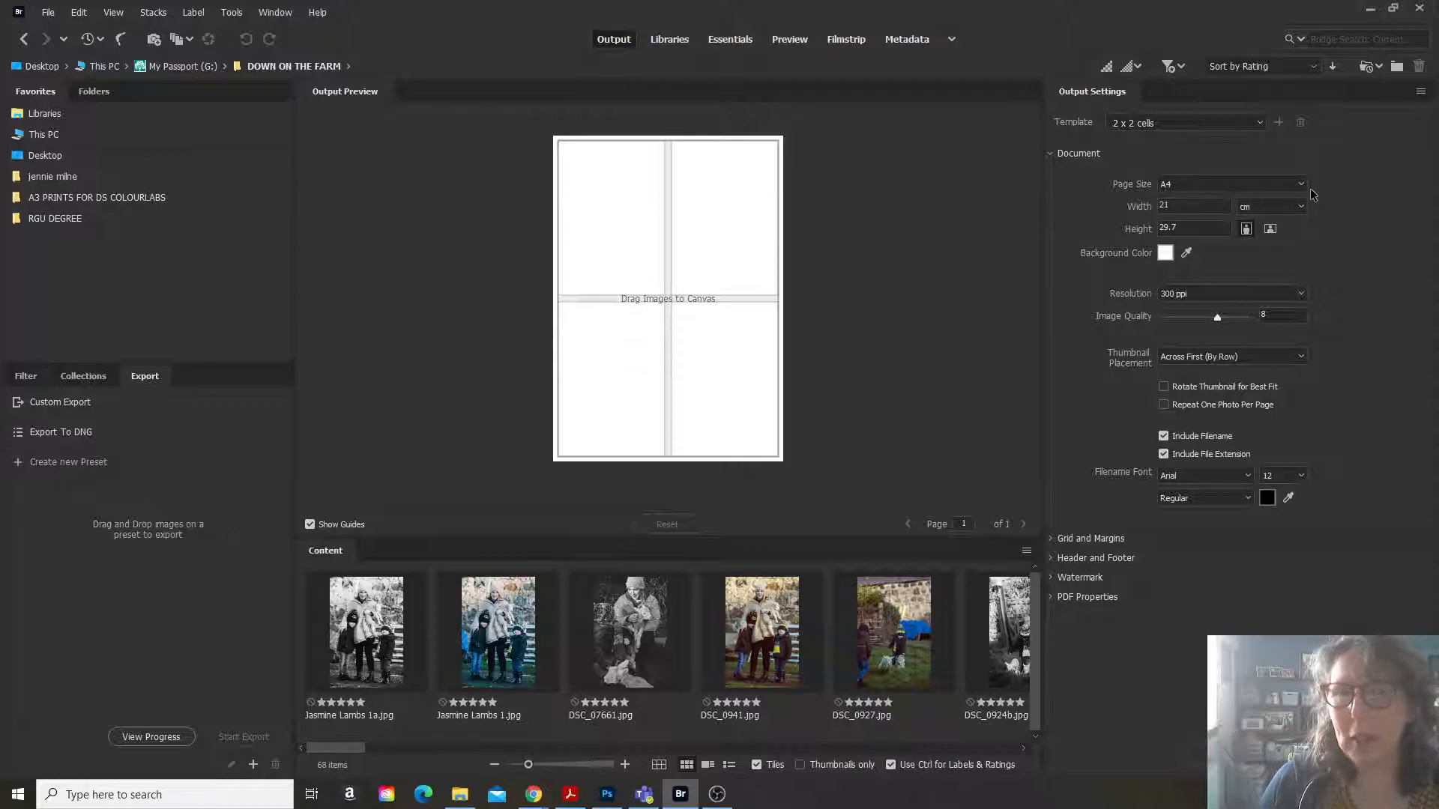
{"action": "mouse_move", "coordinate": [1161, 263]}
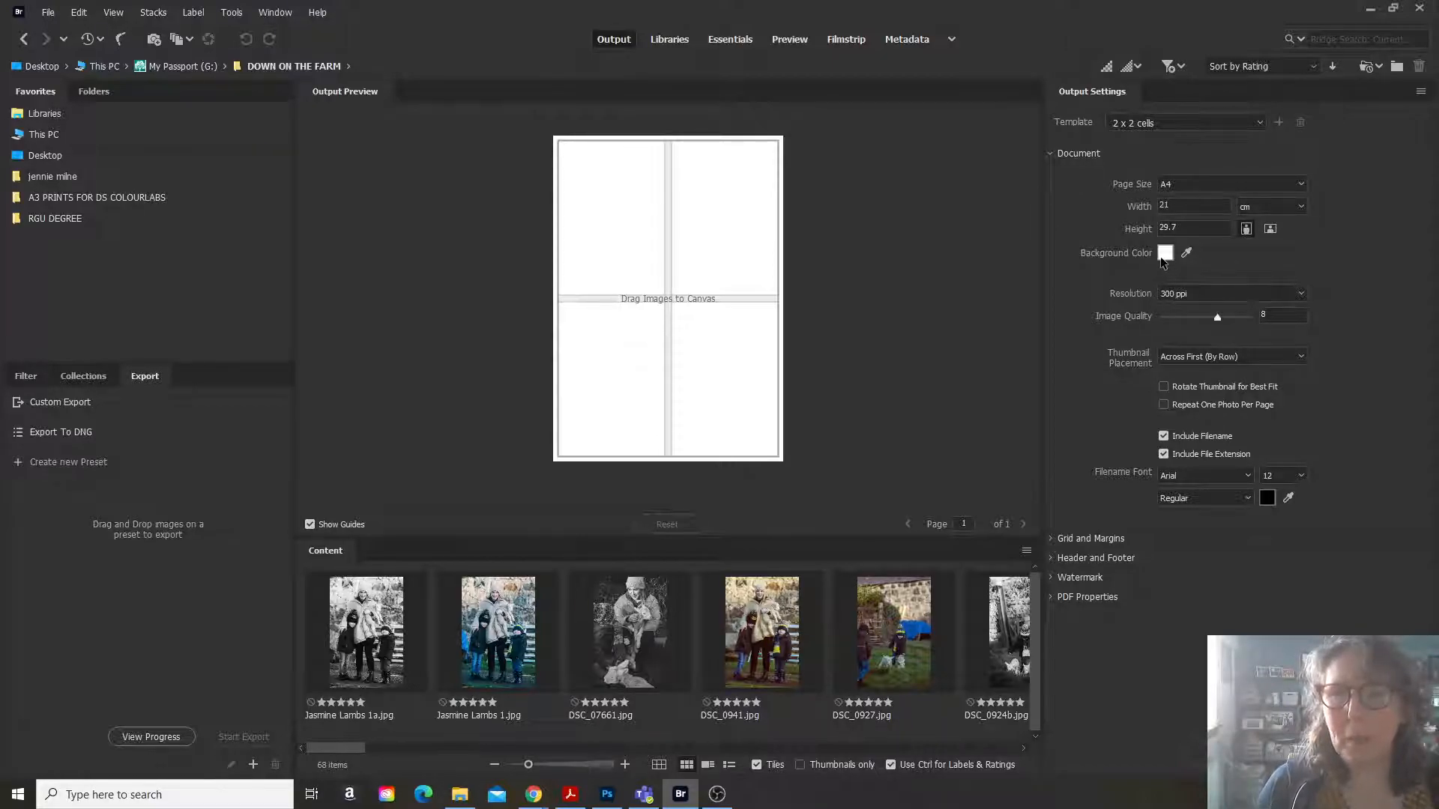
{"action": "mouse_move", "coordinate": [1271, 228]}
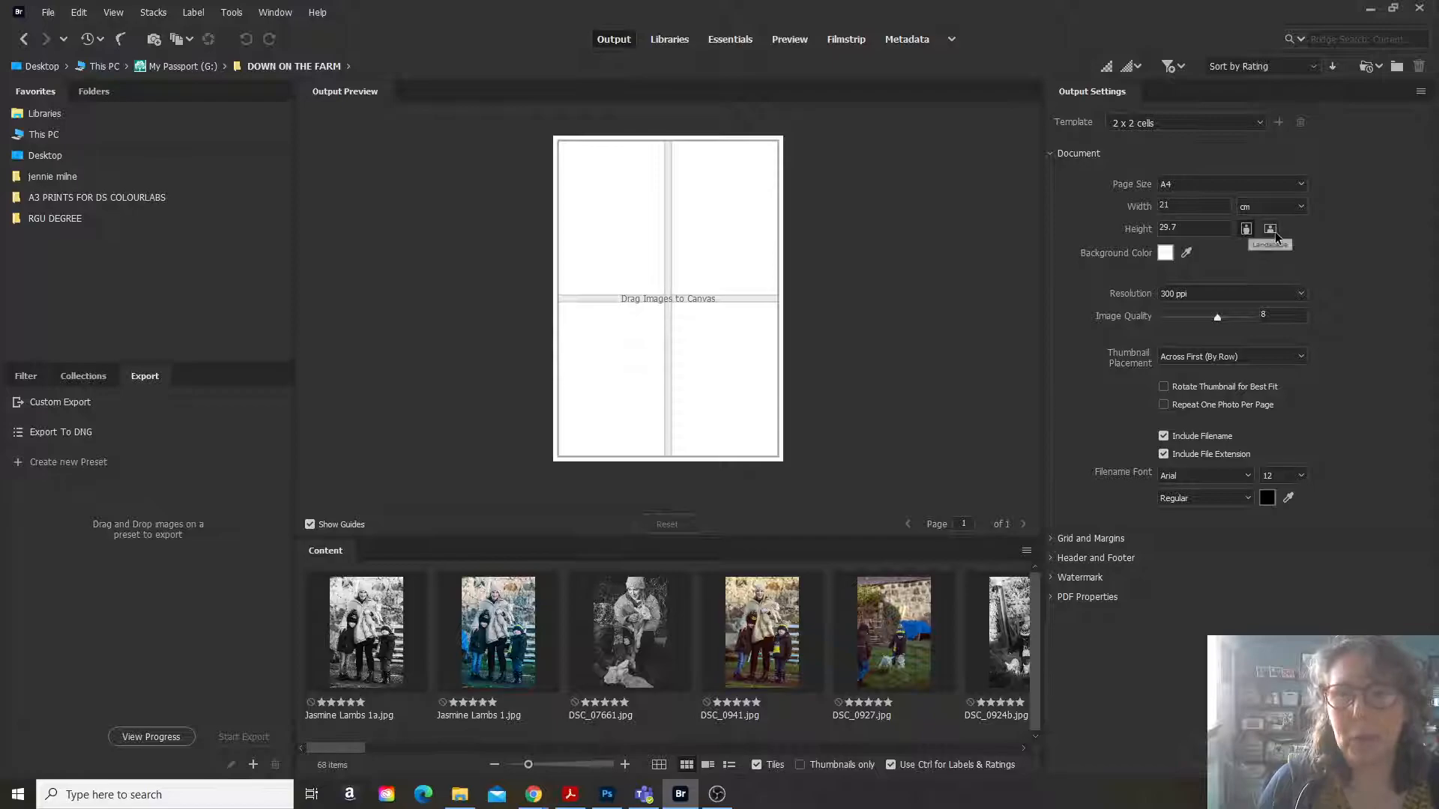
Flip the page to landscape orientation, then back to portrait.
{"action": "left_click", "coordinate": [1271, 229]}
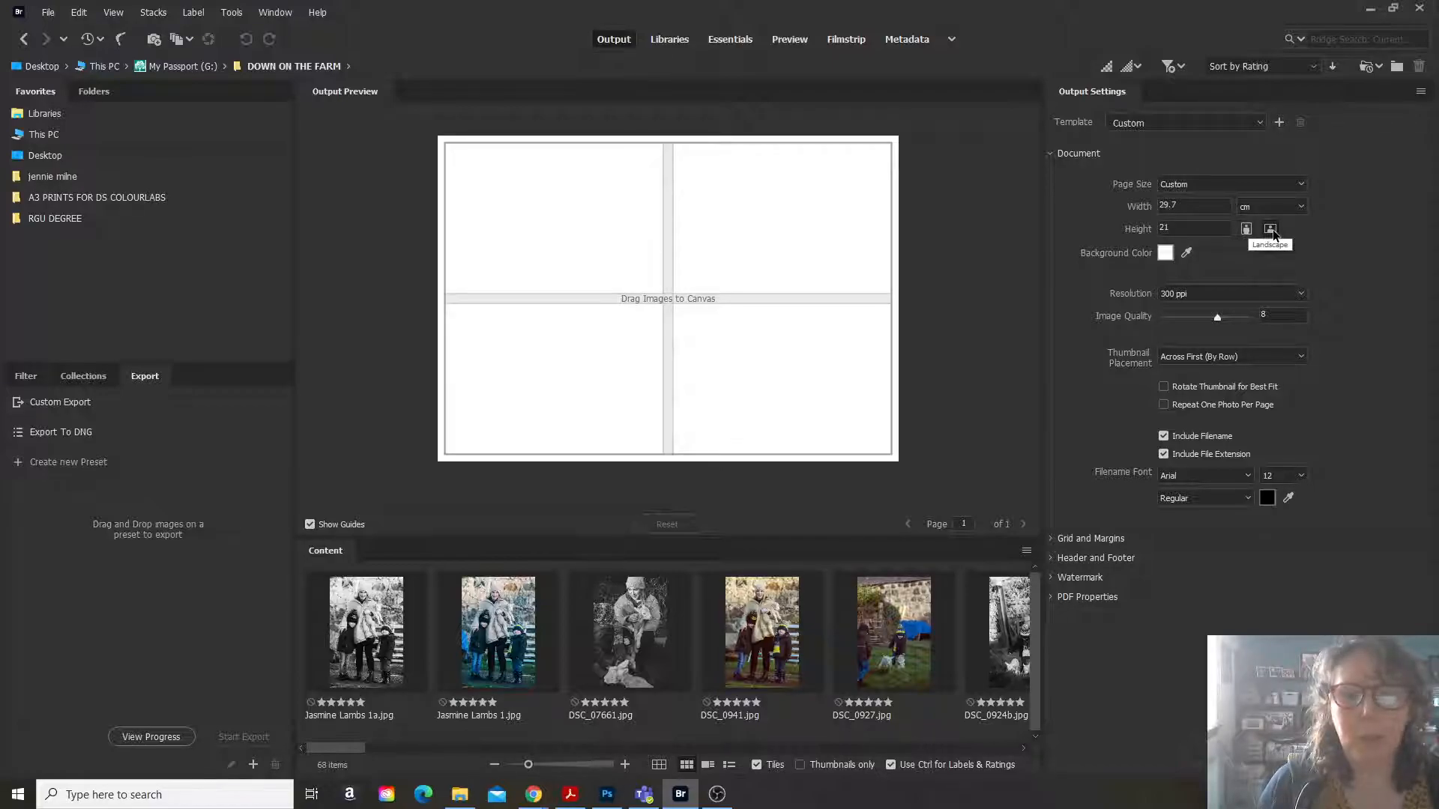
{"action": "left_click", "coordinate": [1245, 228]}
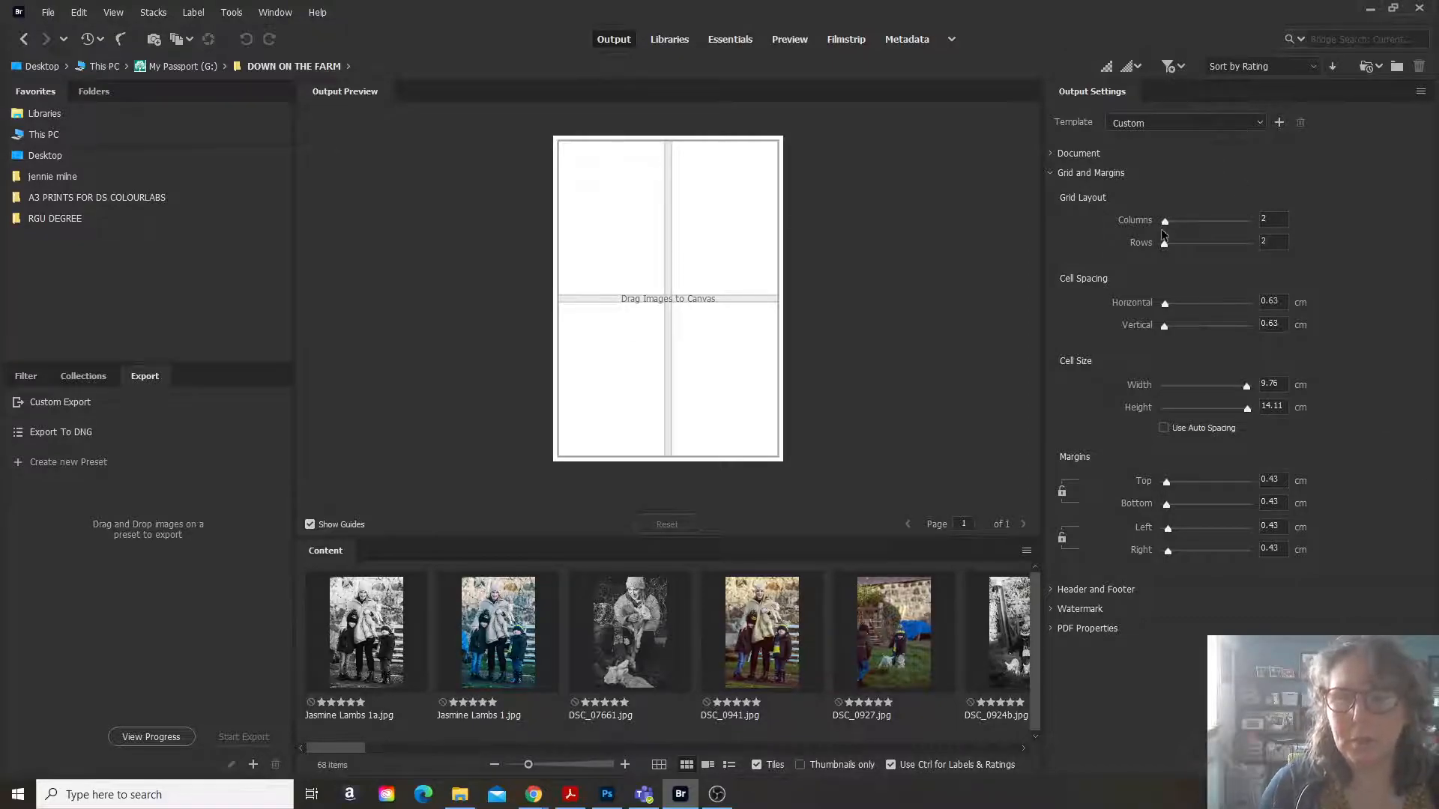
Set the page grid to 3 columns by 4 rows.
{"action": "left_click_drag", "start_coordinate": [1164, 220], "coordinate": [1173, 221]}
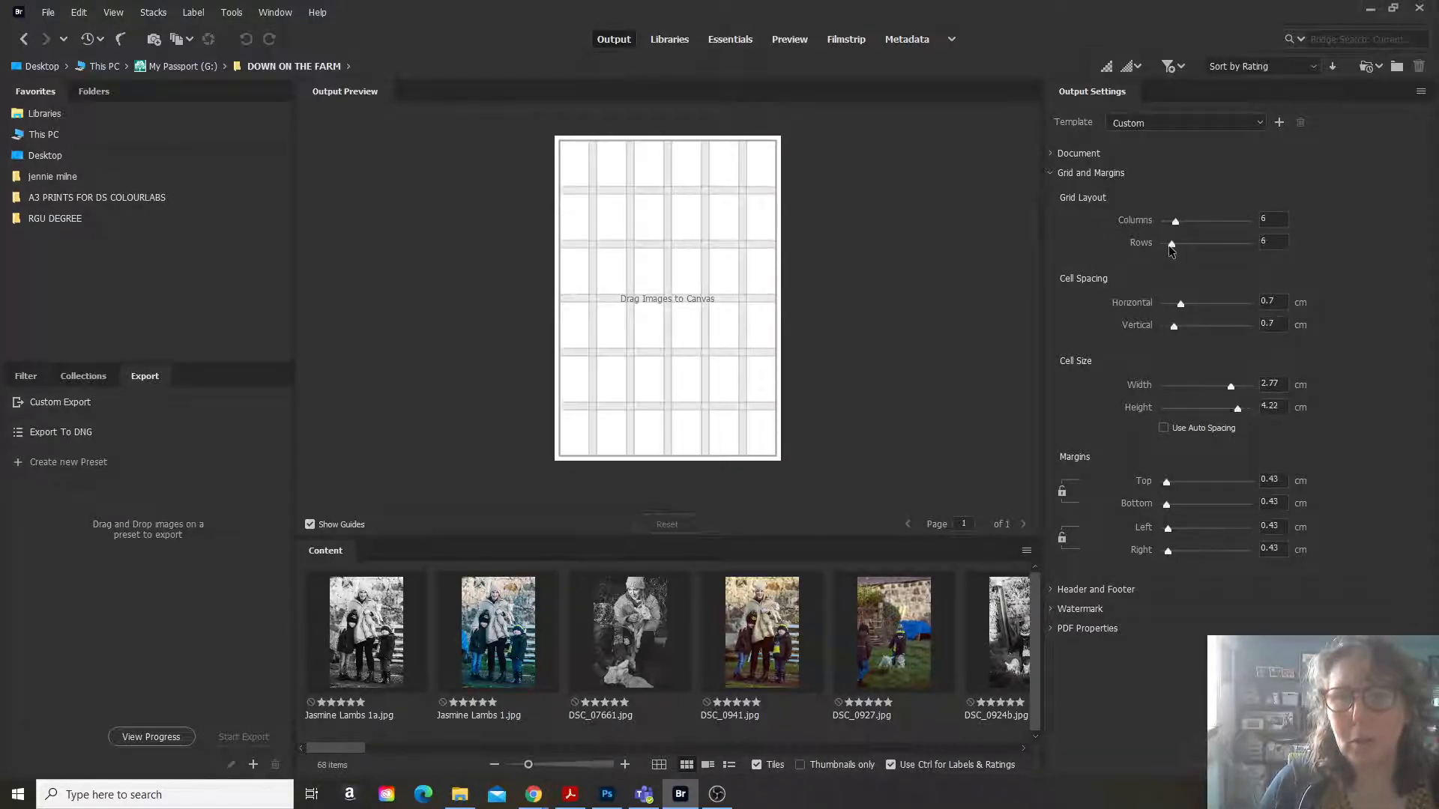
{"action": "left_click_drag", "start_coordinate": [1171, 242], "coordinate": [1183, 242]}
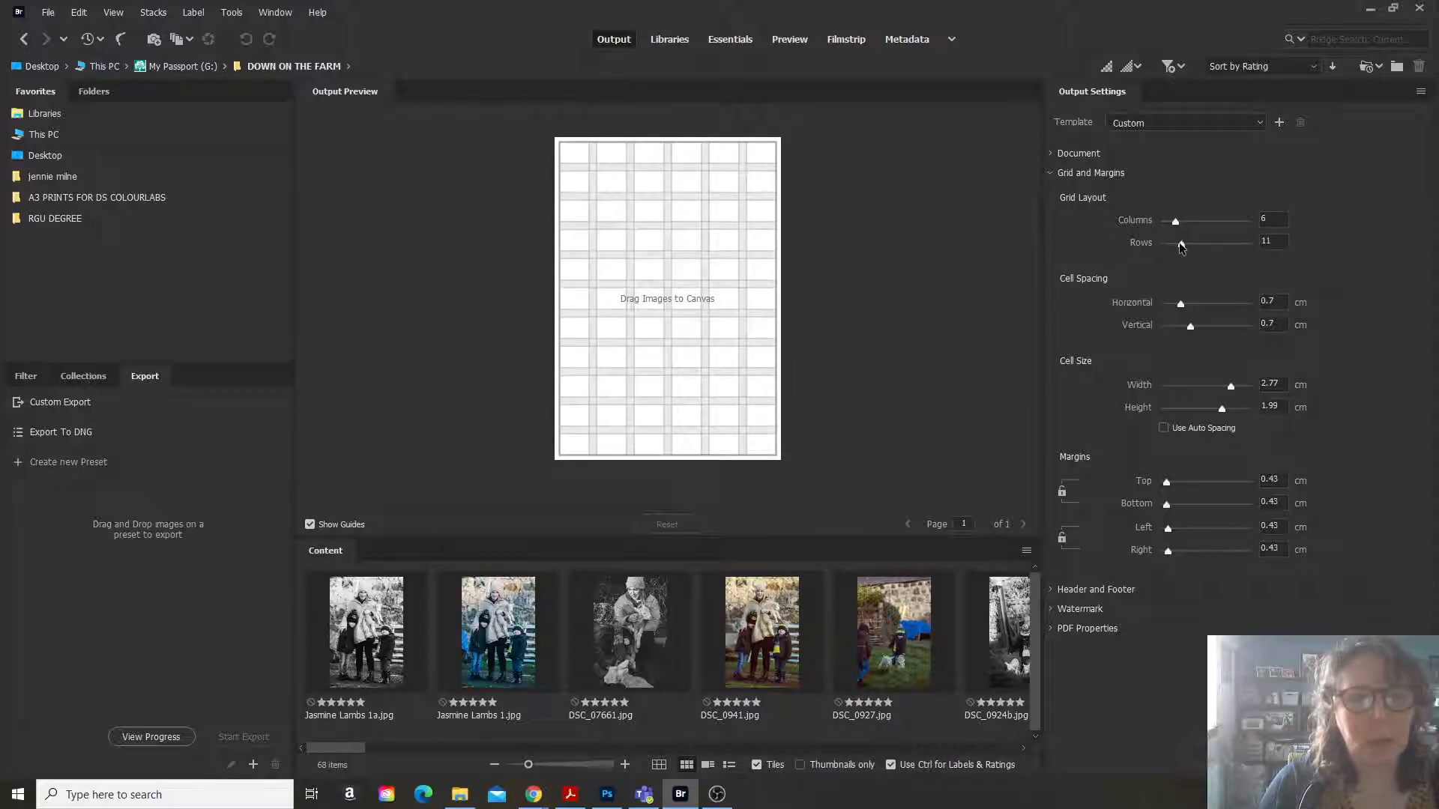
{"action": "left_click_drag", "start_coordinate": [1178, 242], "coordinate": [1177, 242]}
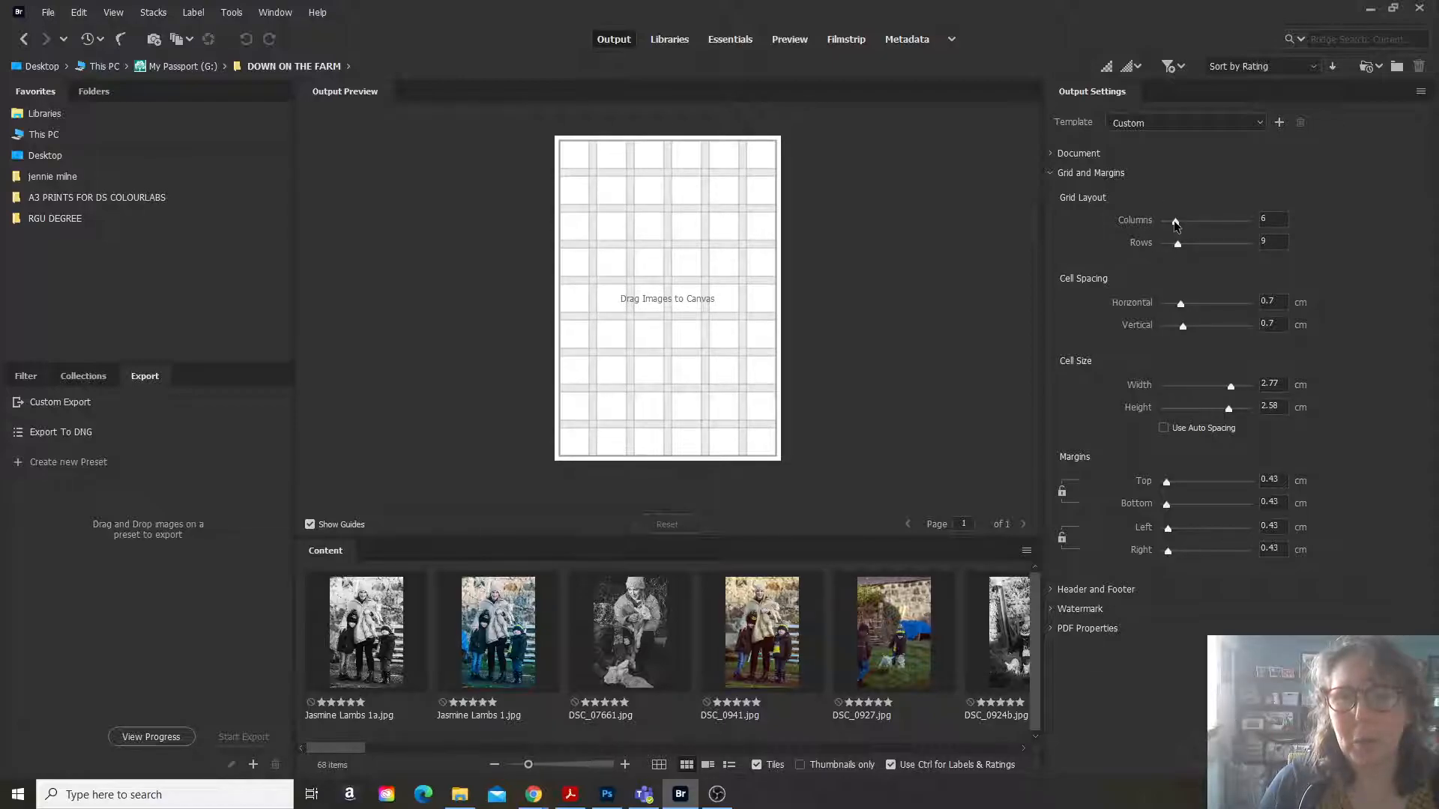
{"action": "left_click_drag", "start_coordinate": [1174, 221], "coordinate": [1165, 220]}
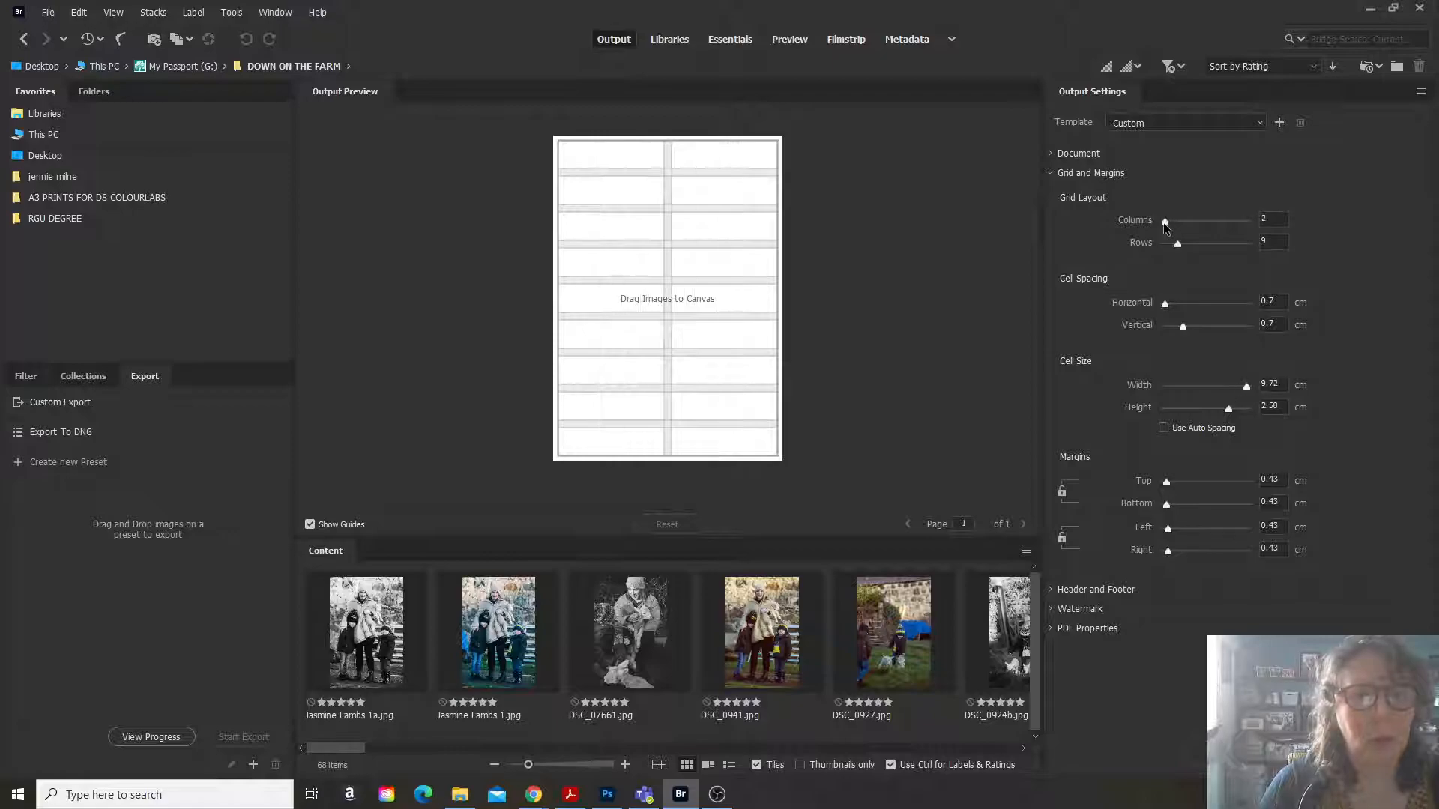
{"action": "left_click_drag", "start_coordinate": [1164, 220], "coordinate": [1168, 220]}
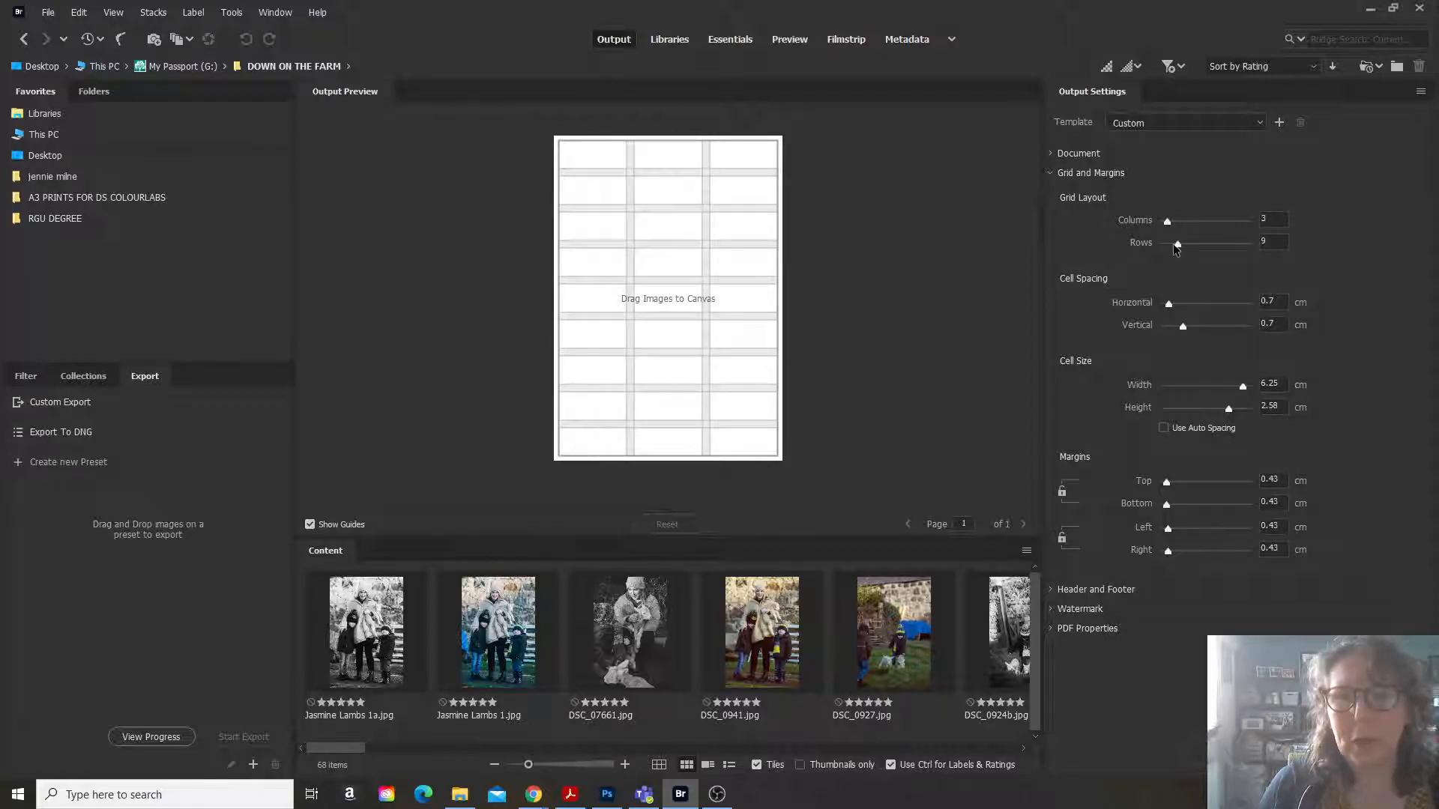
{"action": "left_click_drag", "start_coordinate": [1177, 242], "coordinate": [1173, 242]}
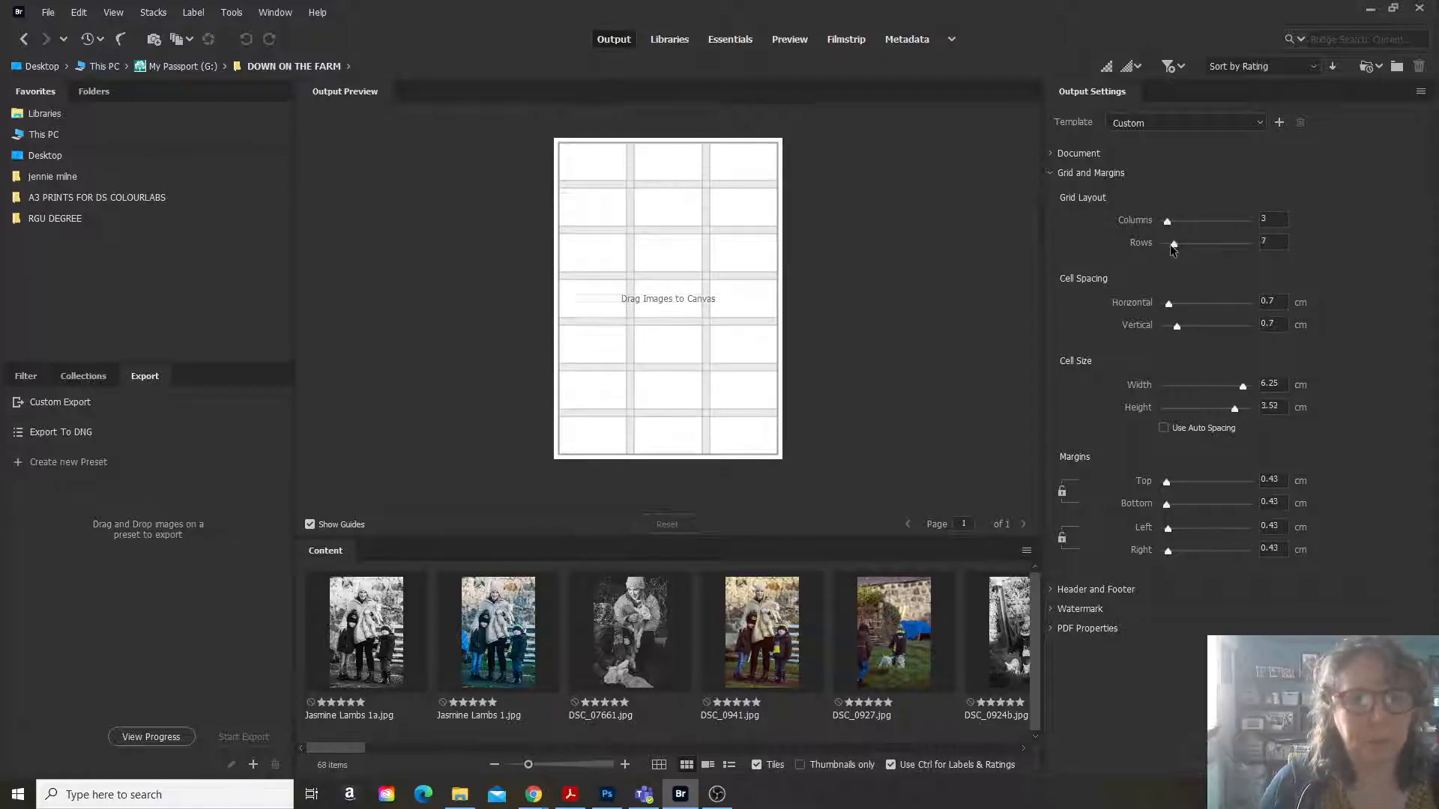
{"action": "left_click_drag", "start_coordinate": [1173, 243], "coordinate": [1167, 242]}
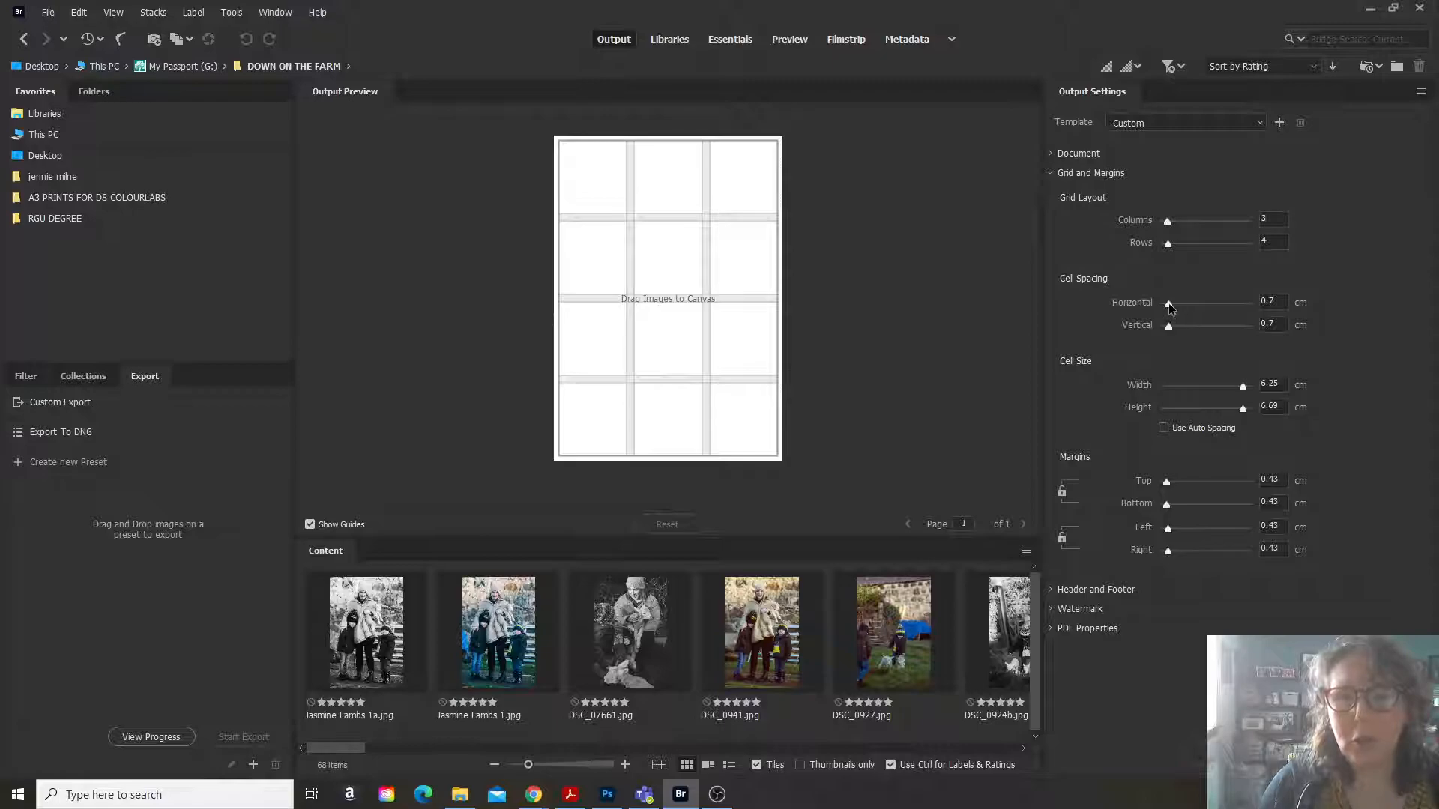
{"action": "mouse_move", "coordinate": [1234, 319]}
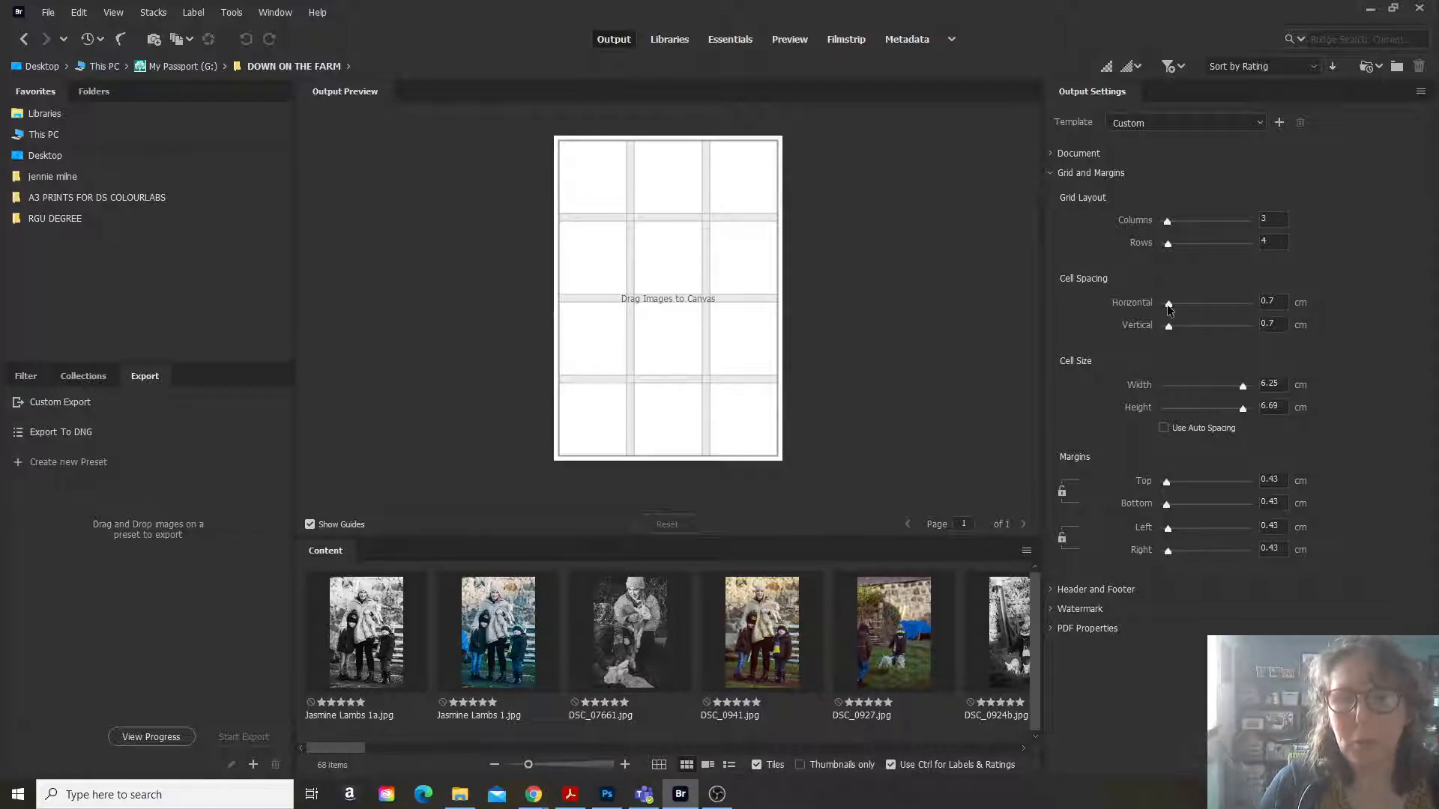
Adjust the horizontal and vertical cell gaps, then turn on Use Auto Spacing.
{"action": "left_click_drag", "start_coordinate": [1169, 302], "coordinate": [1168, 302]}
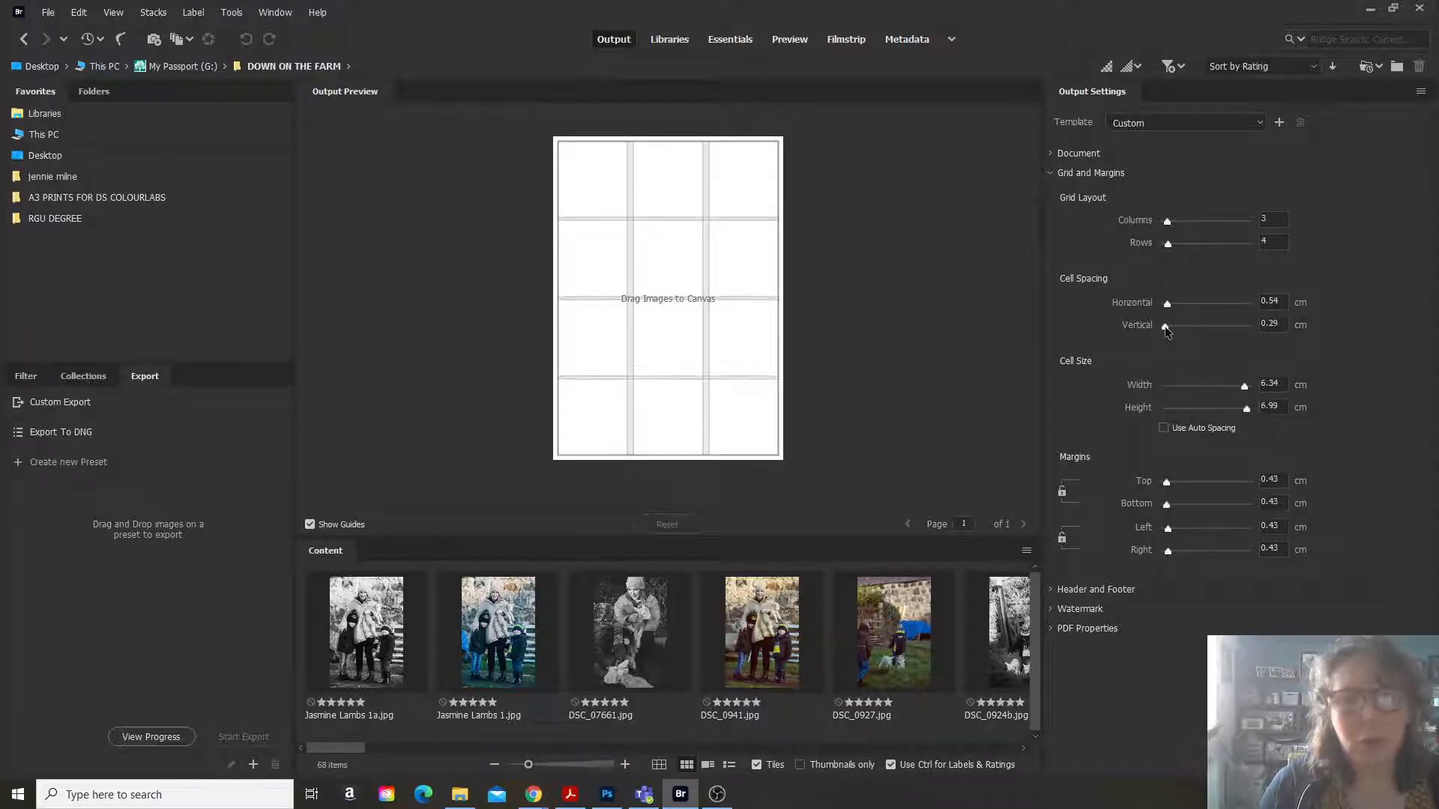
{"action": "left_click_drag", "start_coordinate": [1166, 324], "coordinate": [1183, 324]}
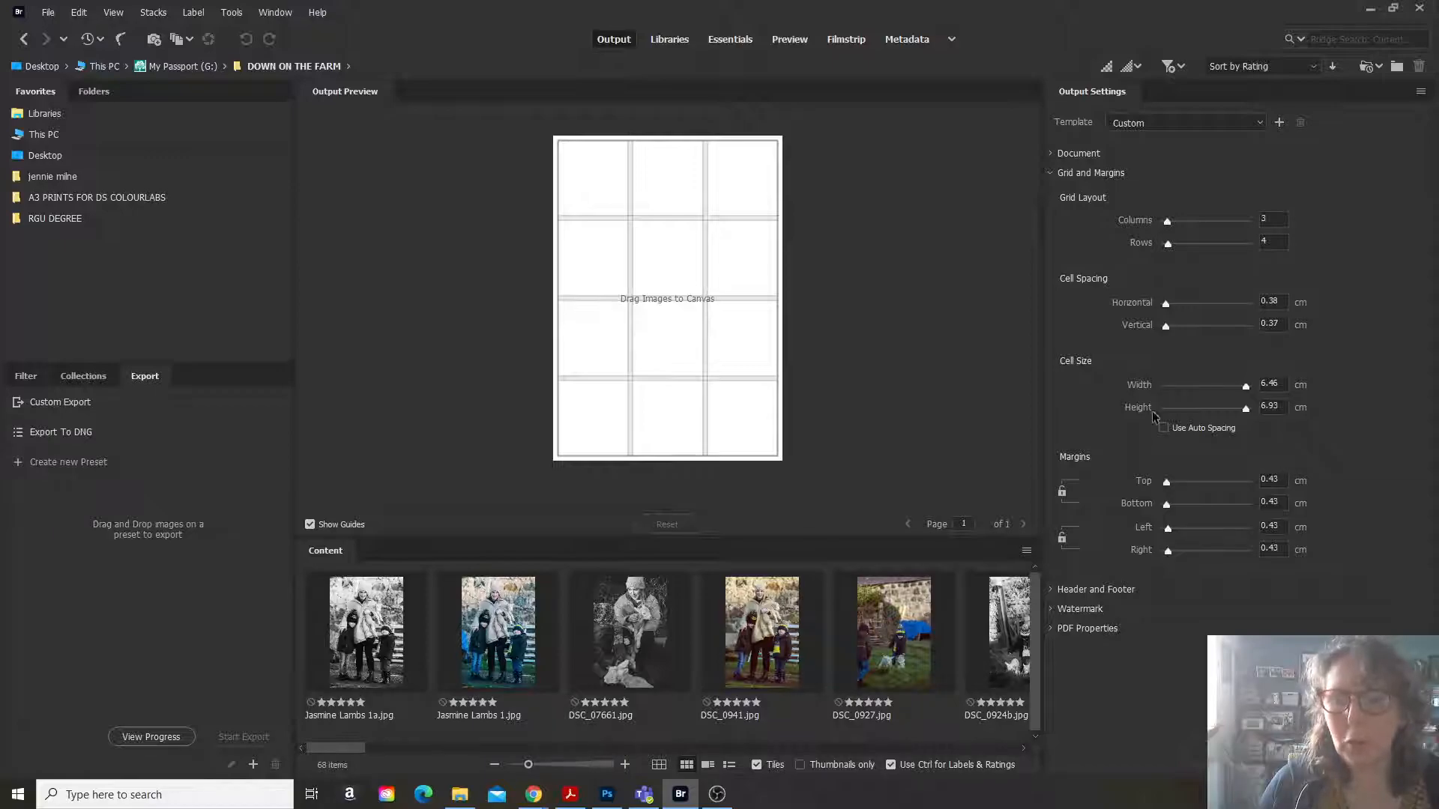
{"action": "left_click", "coordinate": [1164, 428]}
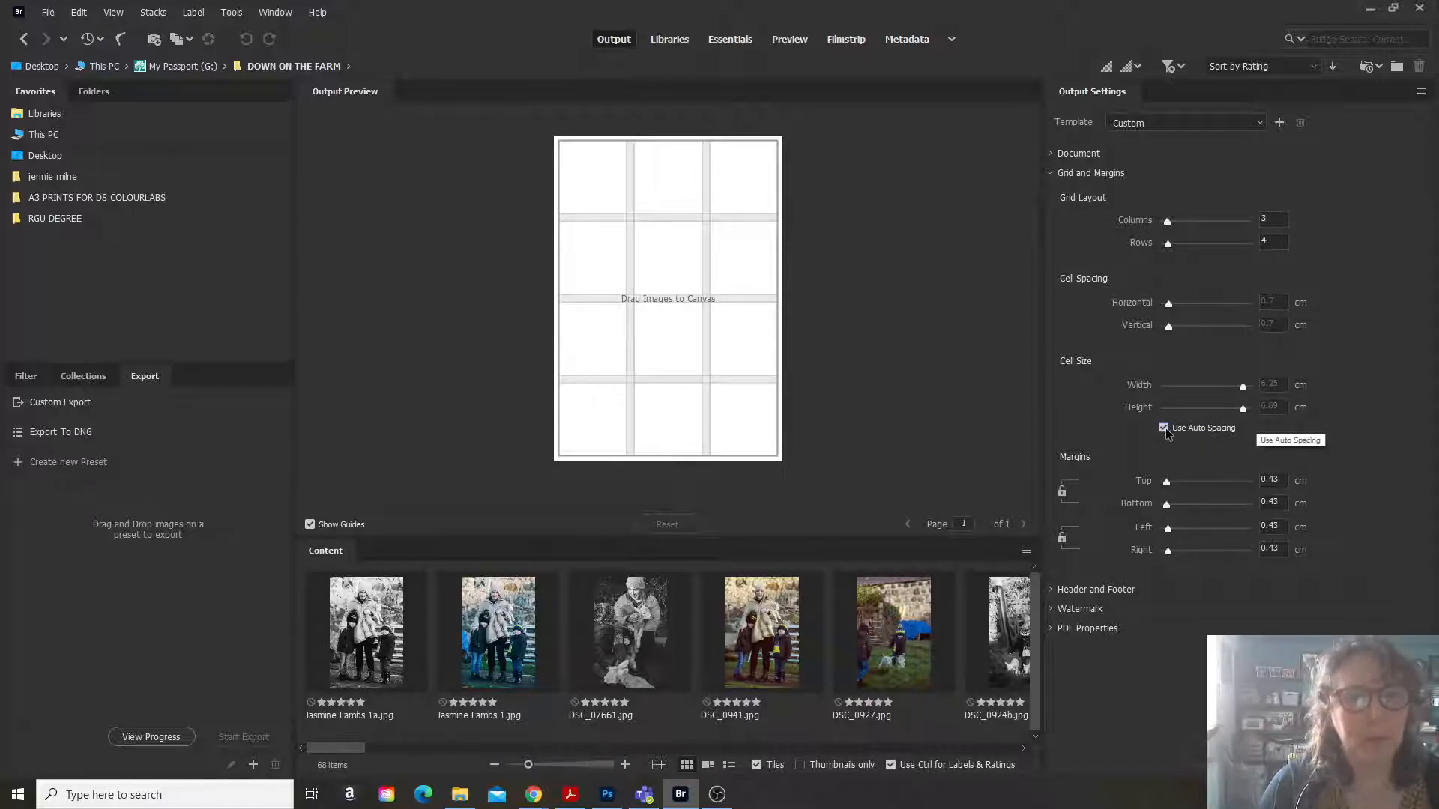
{"action": "left_click", "coordinate": [1162, 427]}
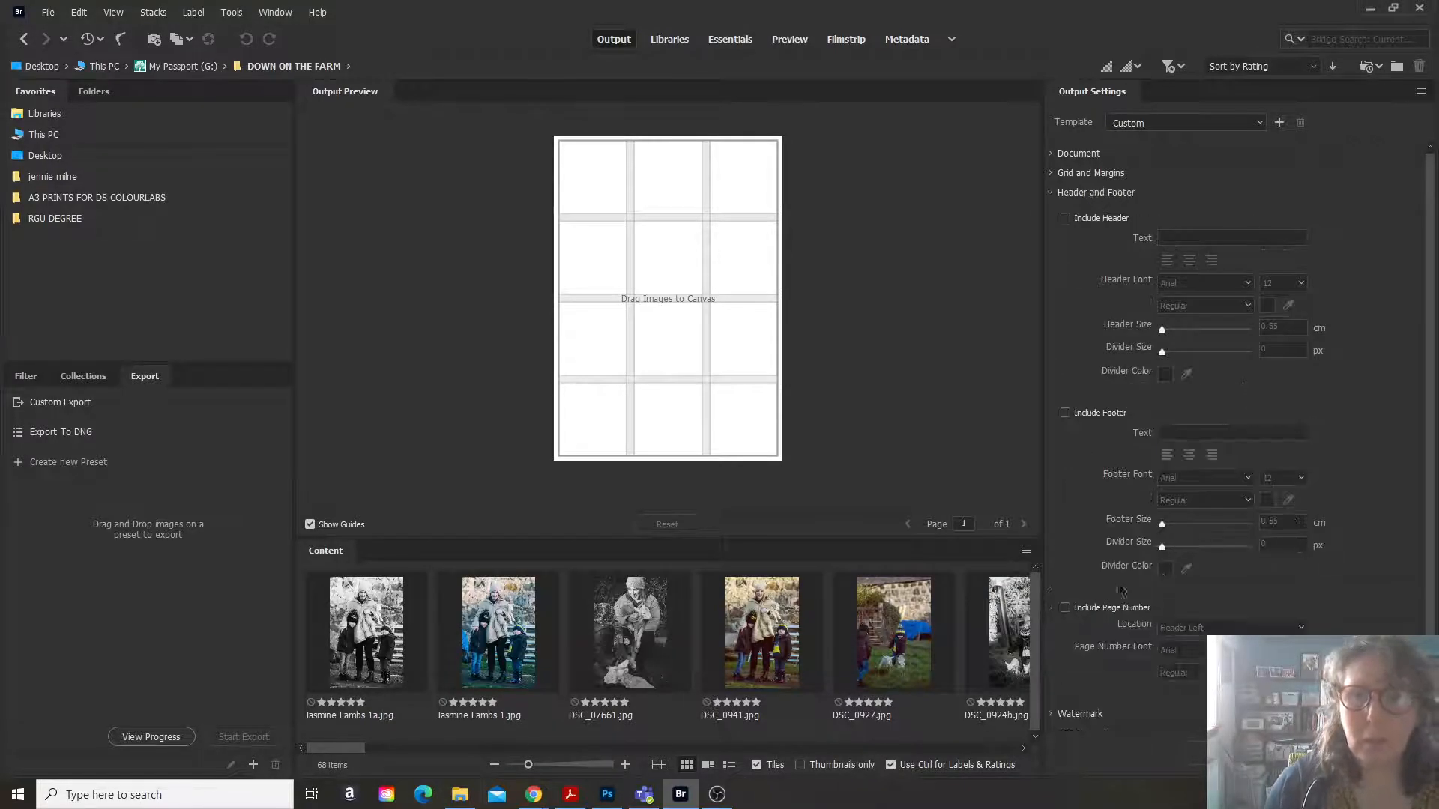
{"action": "mouse_move", "coordinate": [1066, 218]}
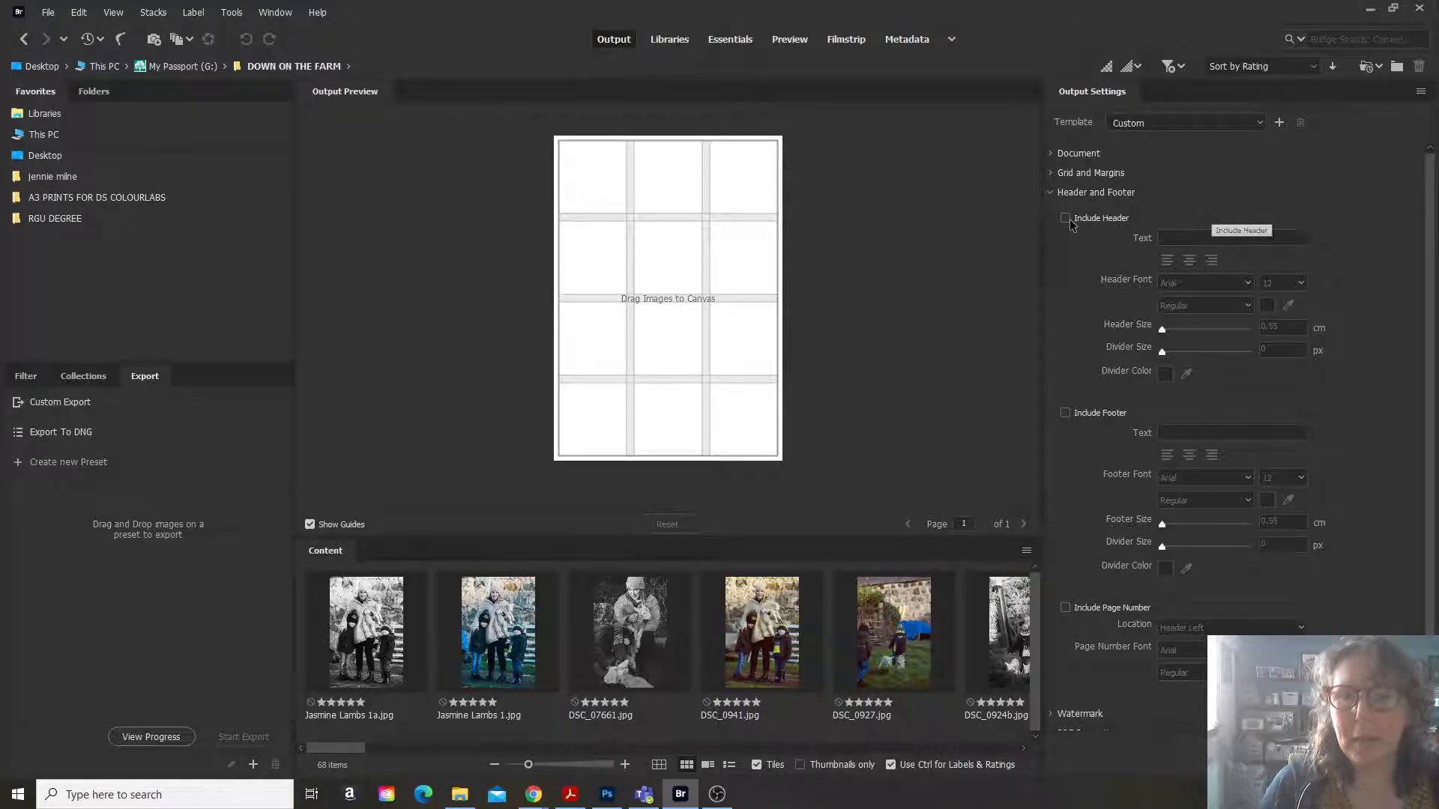
Add the header 'Farm Shoot December 2020' with a page number at Header Left.
{"action": "left_click", "coordinate": [1065, 217]}
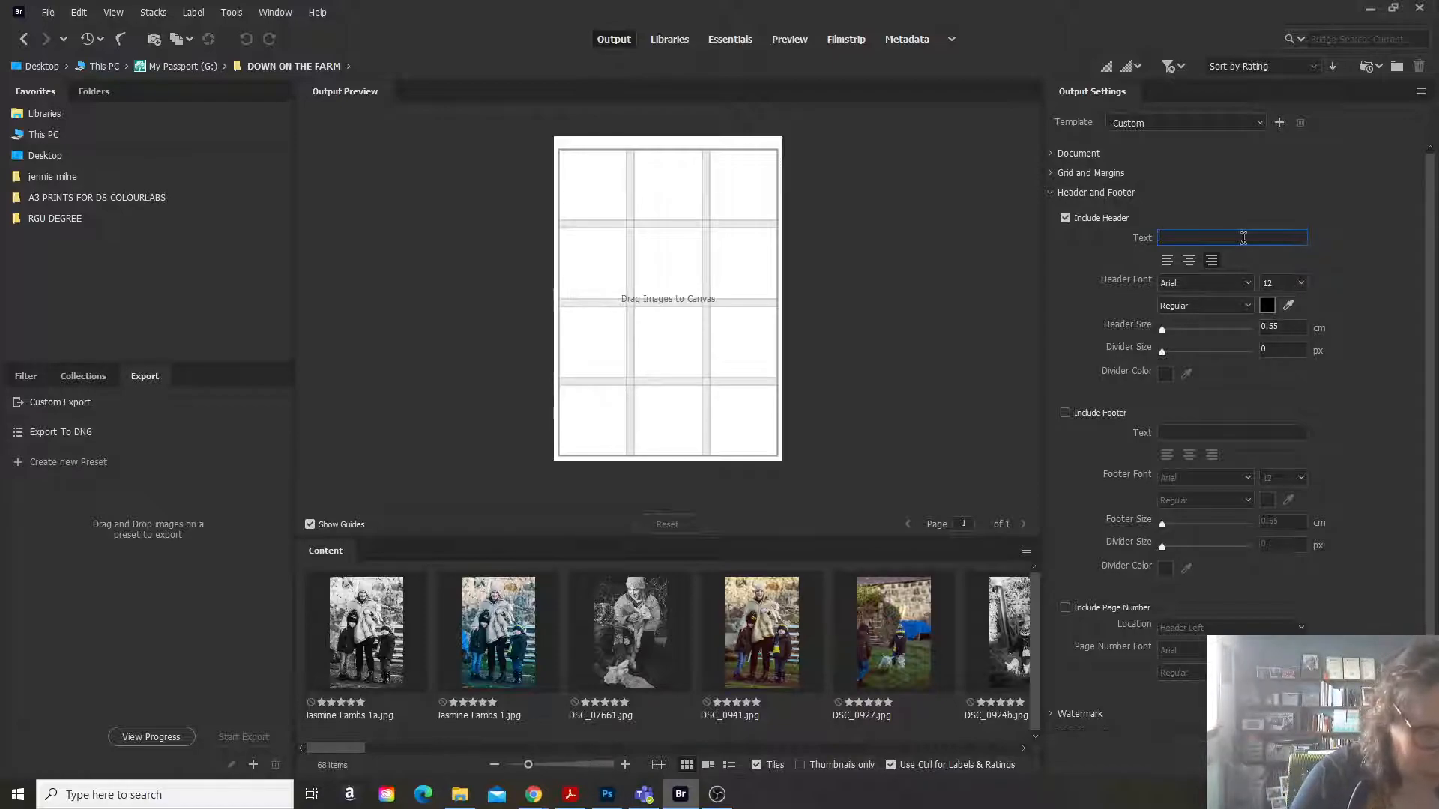
{"action": "type", "text": "Farm Shoot December 2020"}
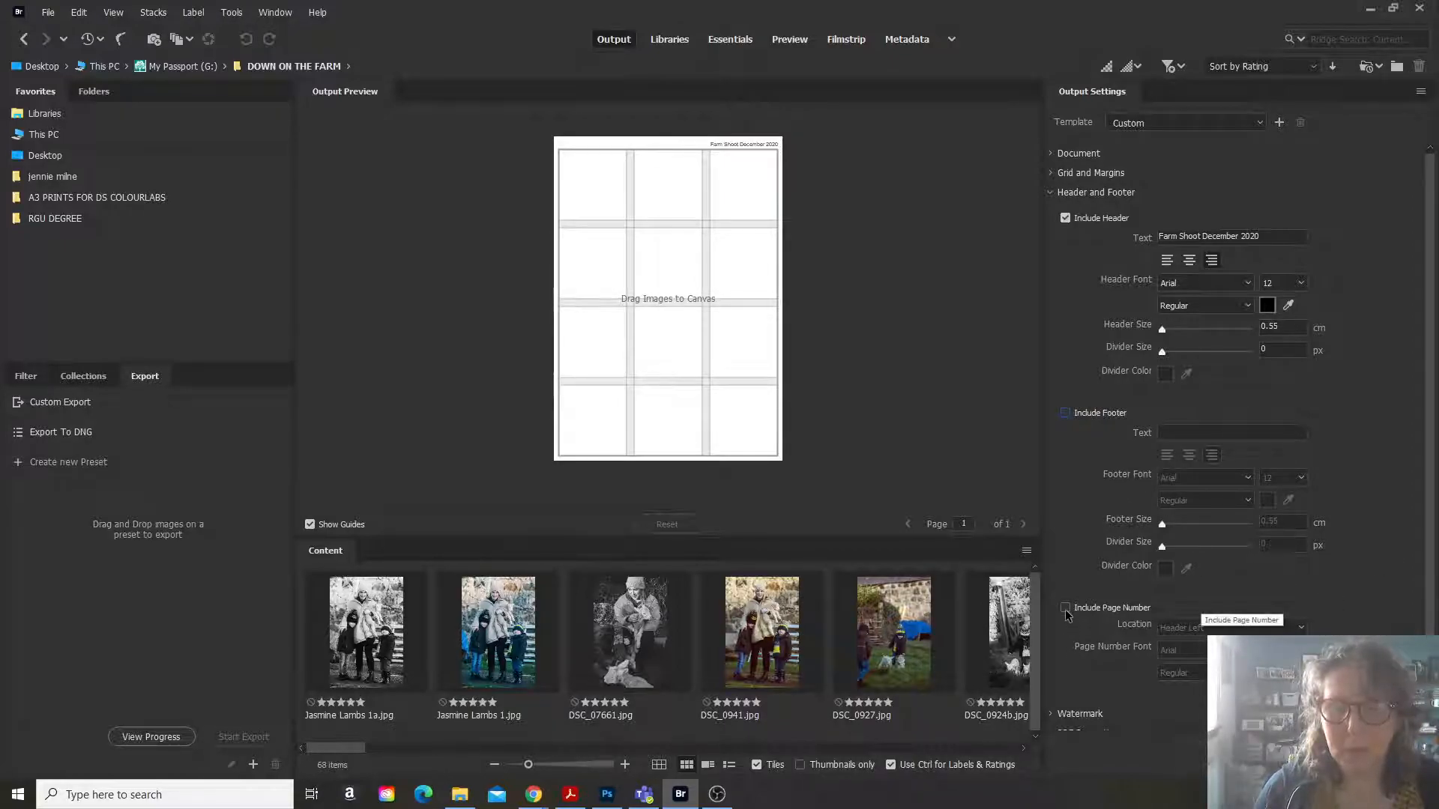
{"action": "left_click", "coordinate": [1066, 608]}
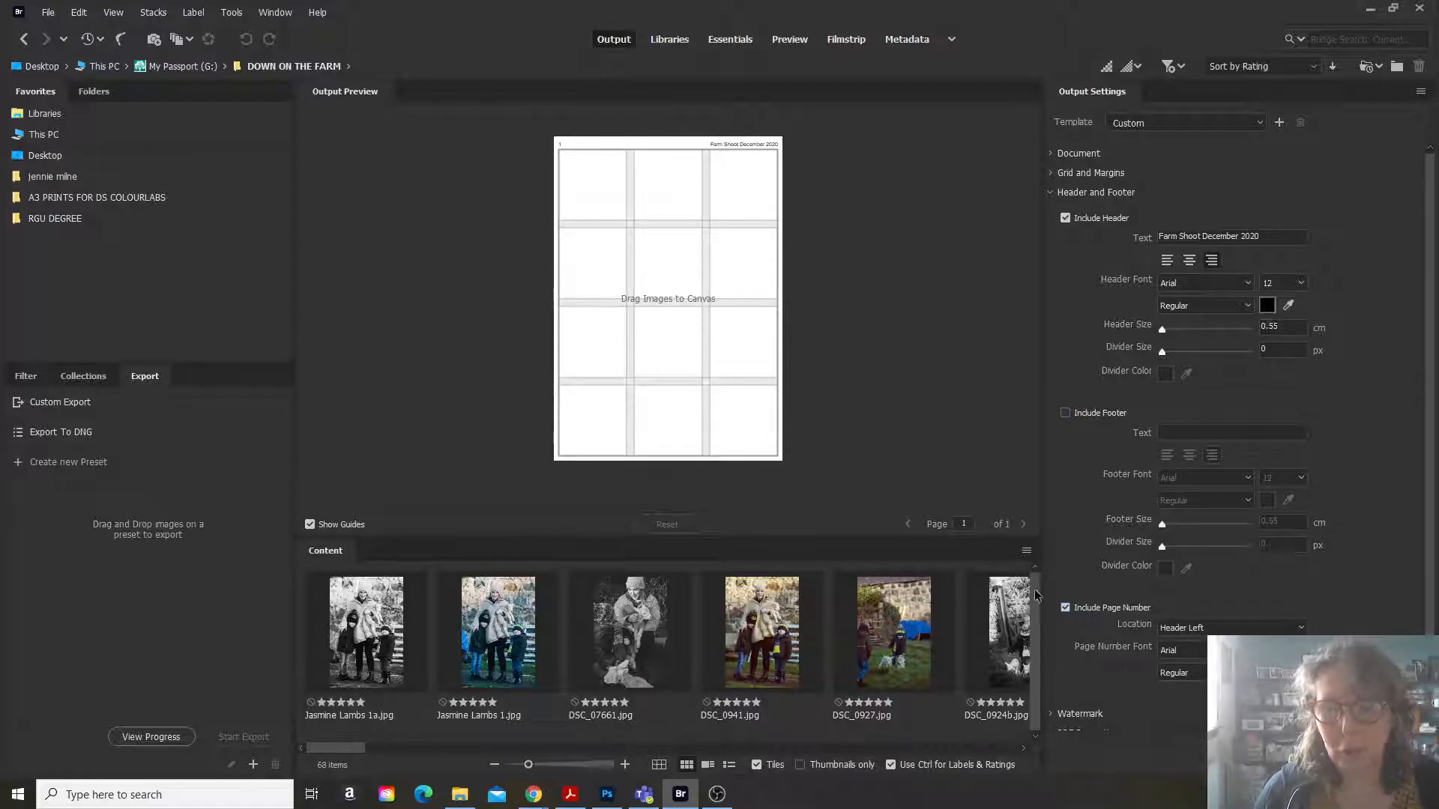
{"action": "scroll", "scroll_direction": "down", "scroll_amount": 3}
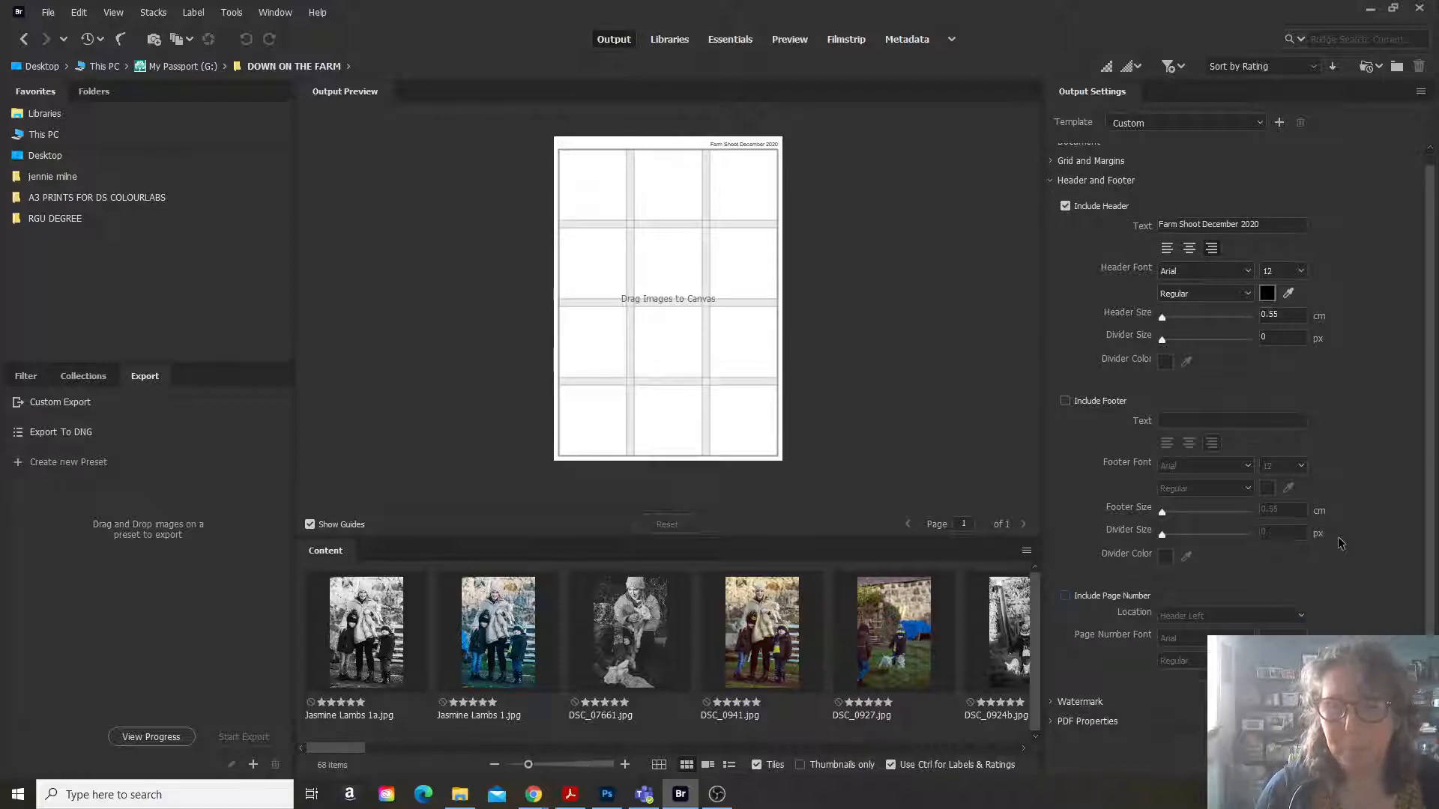
Set a text watermark with the studio's name, briefly comparing Image Watermark and PDF Properties.
{"action": "left_click", "coordinate": [1080, 212]}
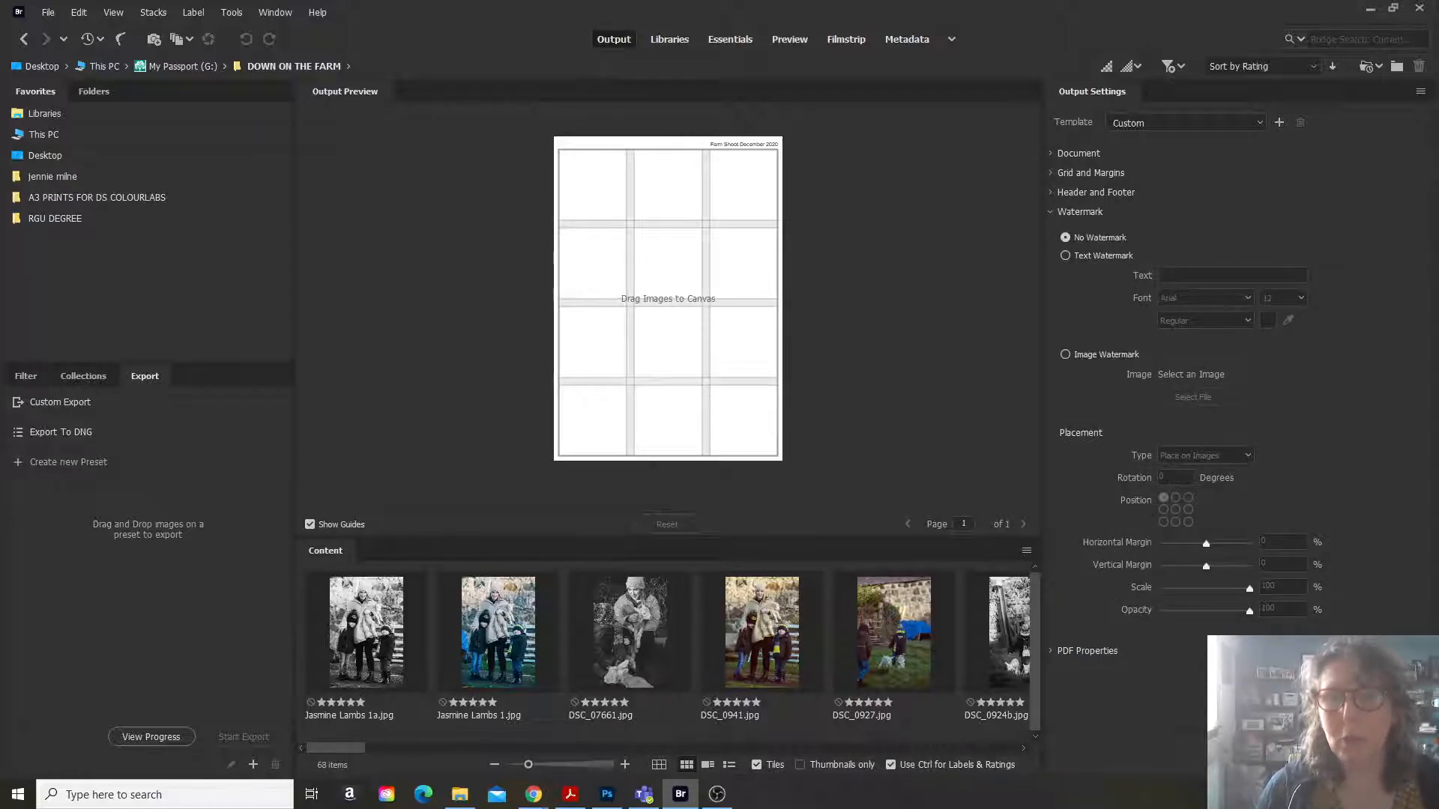
{"action": "mouse_move", "coordinate": [1066, 257]}
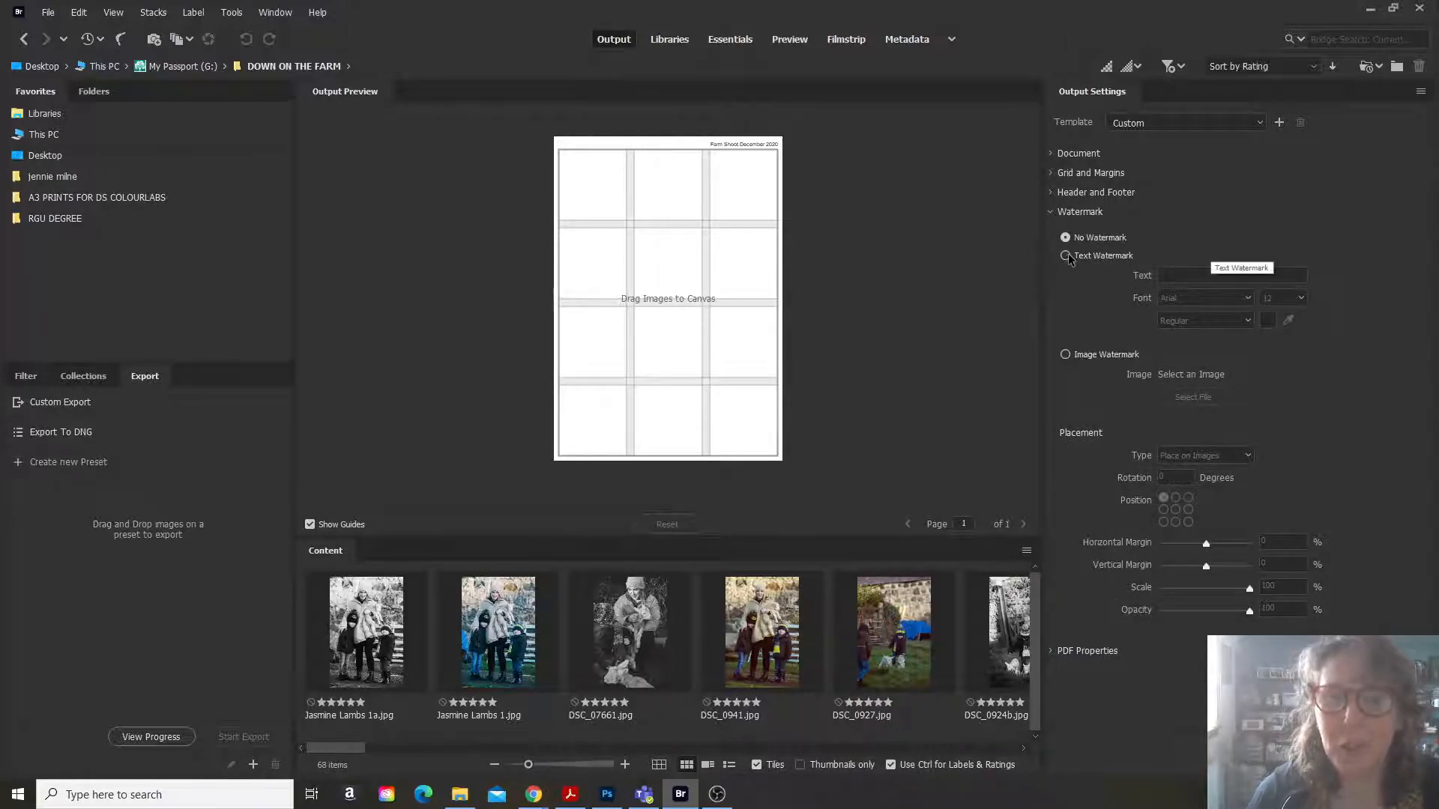
{"action": "left_click", "coordinate": [1066, 255]}
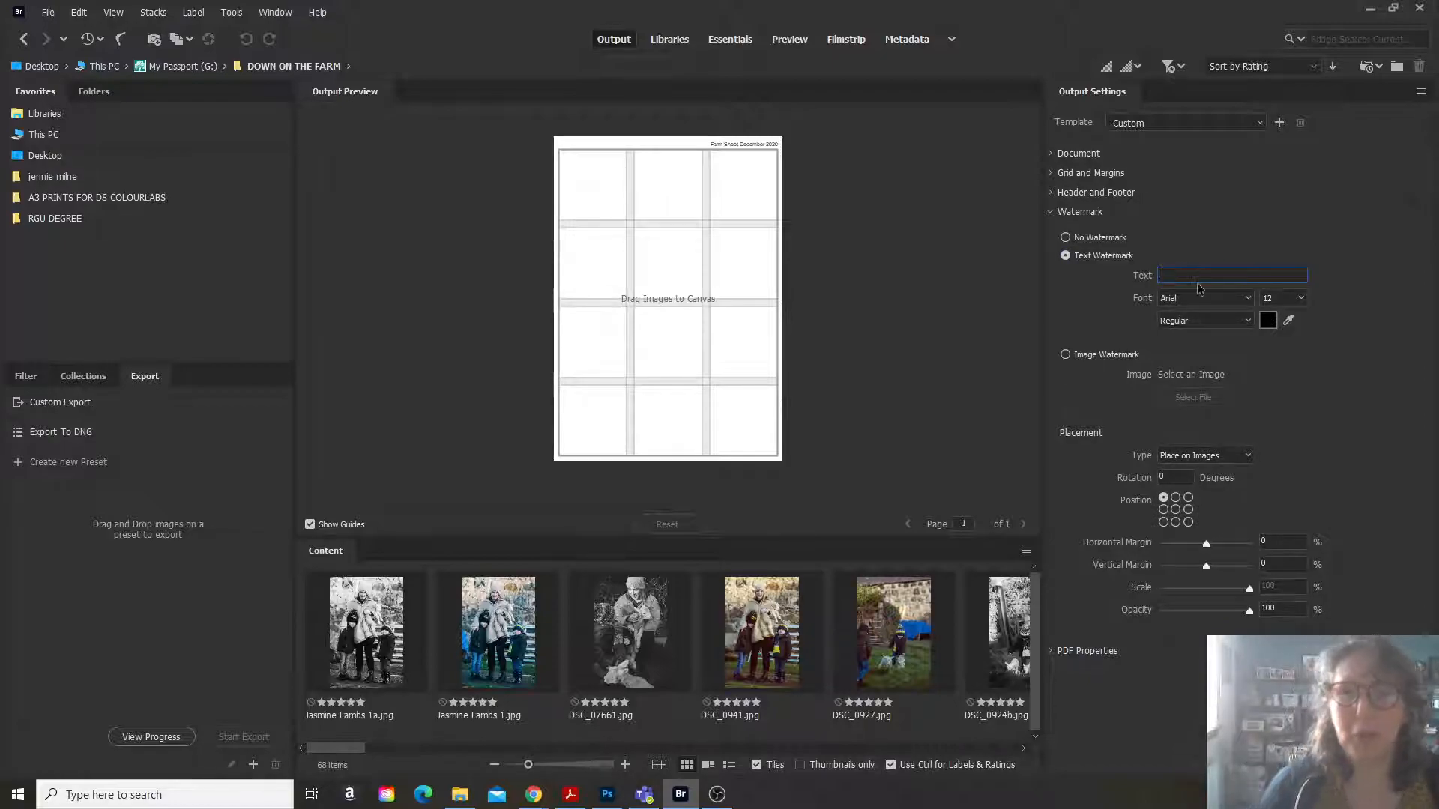
{"action": "type", "text": "Jennifer Wren Photography"}
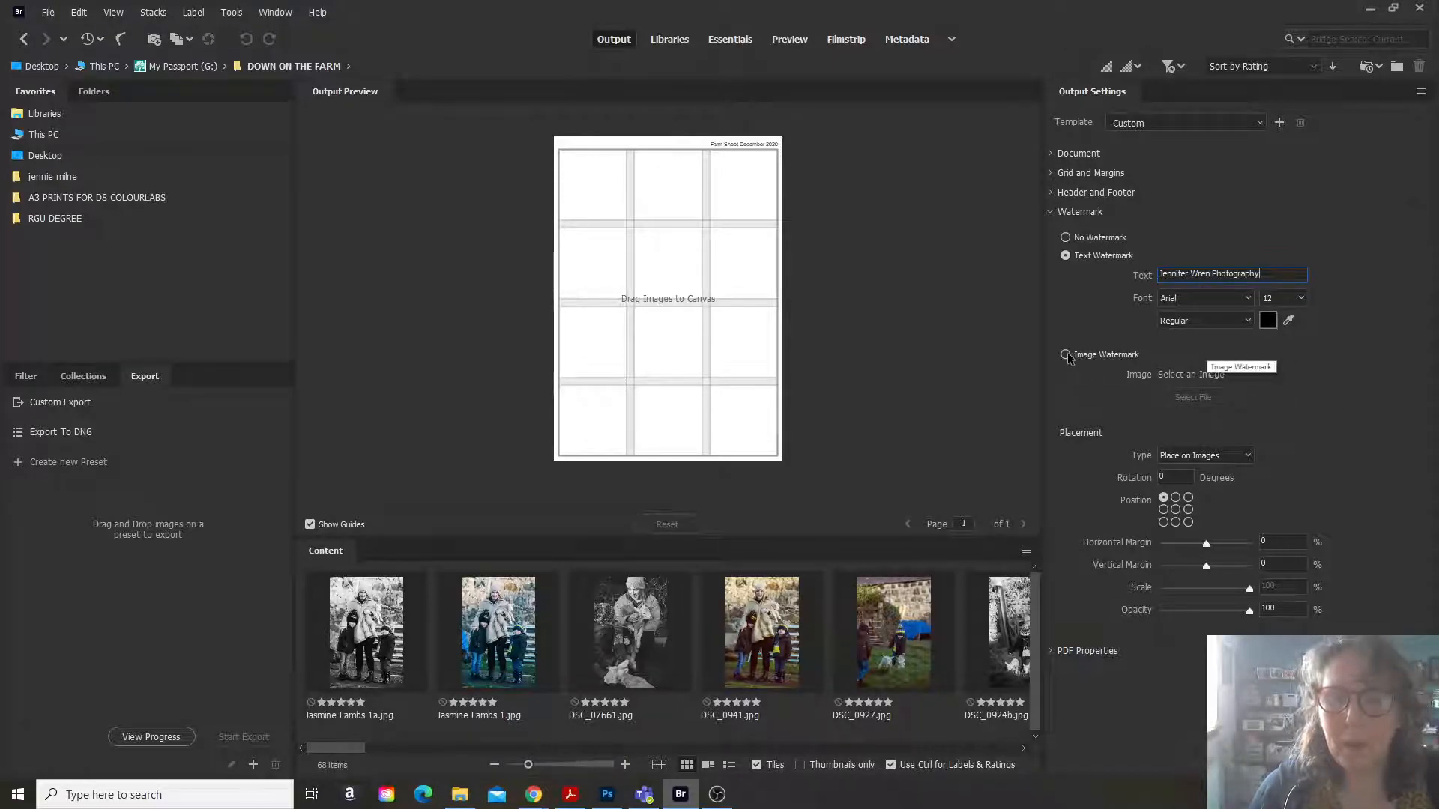
{"action": "left_click", "coordinate": [1064, 354]}
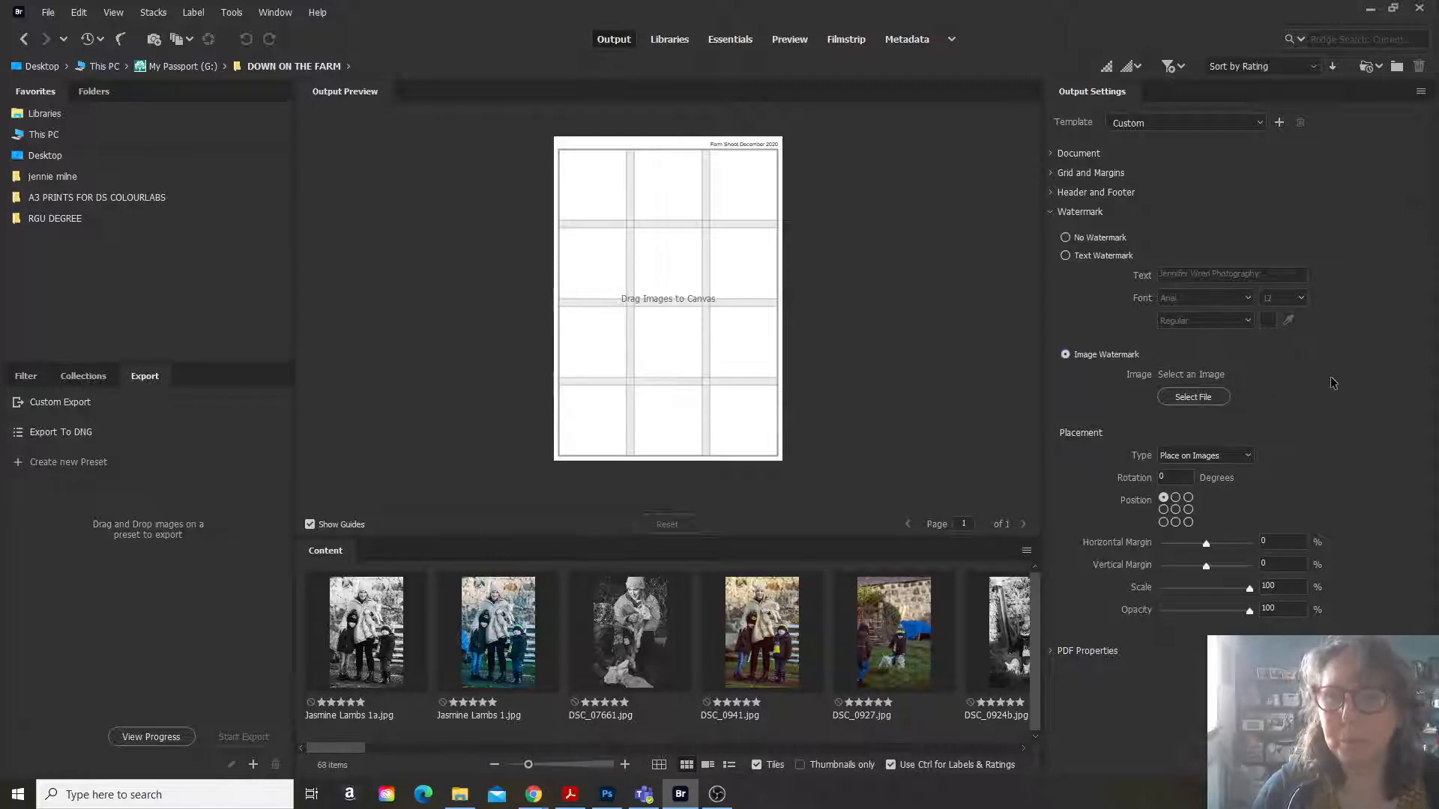
{"action": "left_click", "coordinate": [1065, 255]}
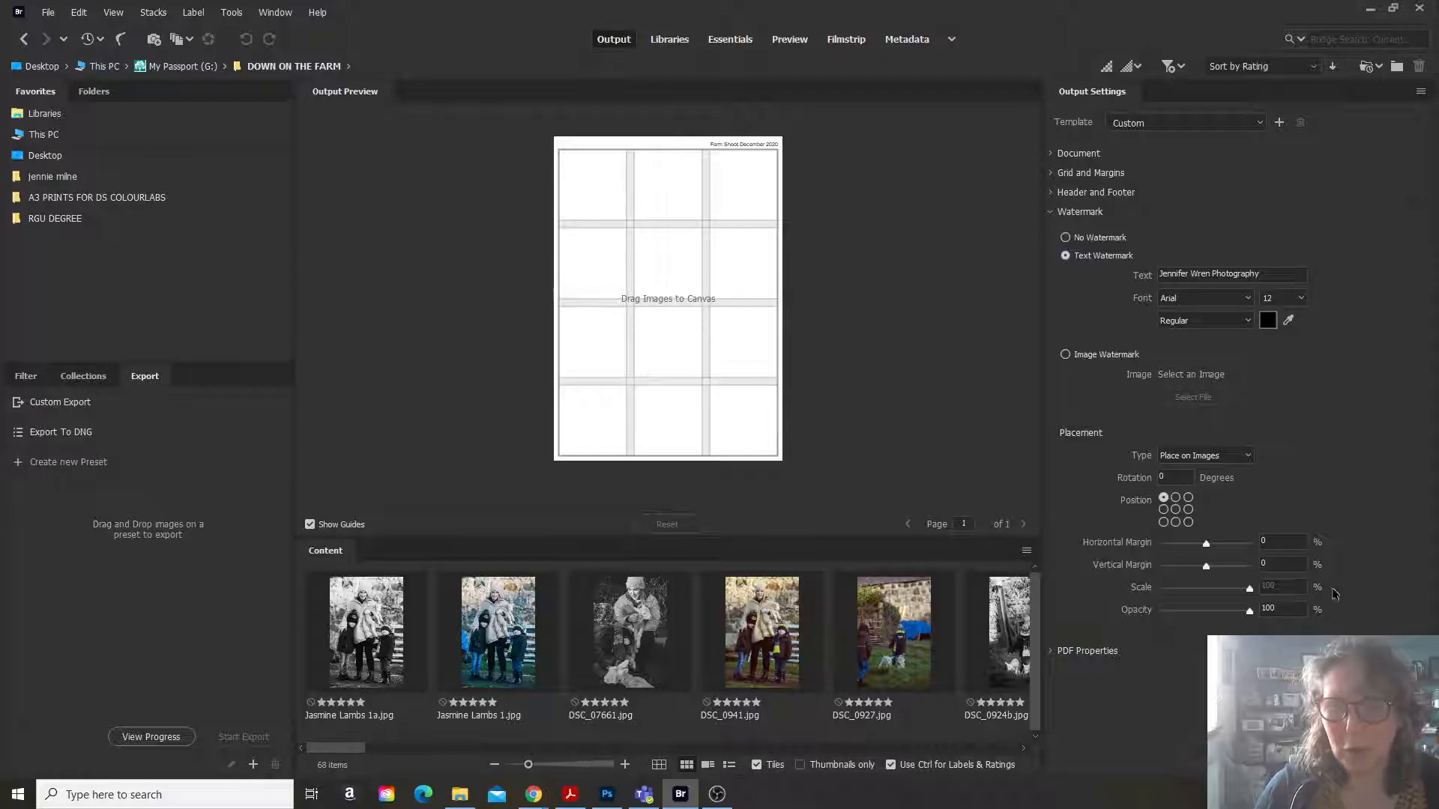
{"action": "left_click", "coordinate": [1080, 211]}
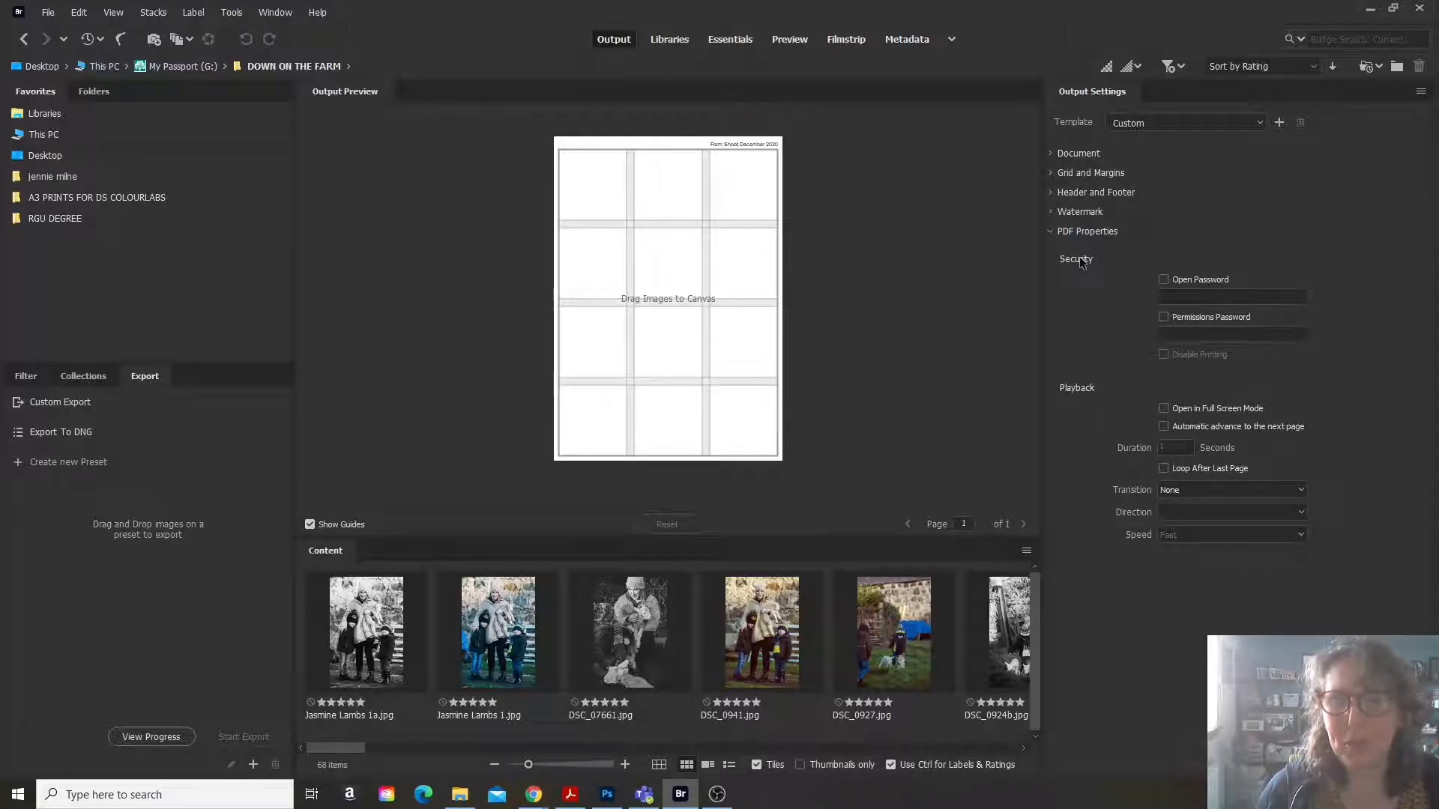
{"action": "left_click", "coordinate": [1080, 211]}
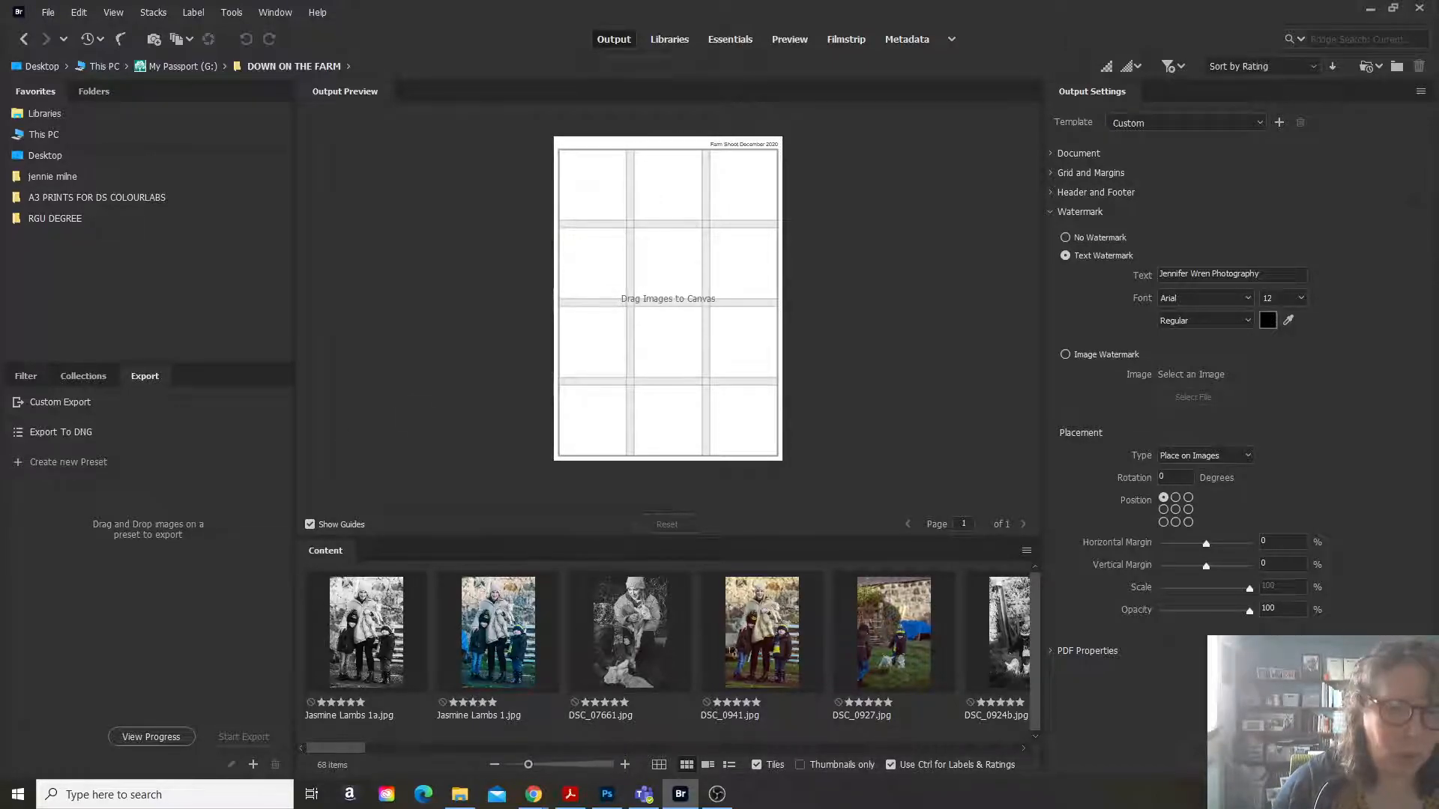
Drag twelve farm thumbnails into the sheet's cells, each captioned with its file name.
{"action": "left_click_drag", "start_coordinate": [761, 632], "coordinate": [601, 195]}
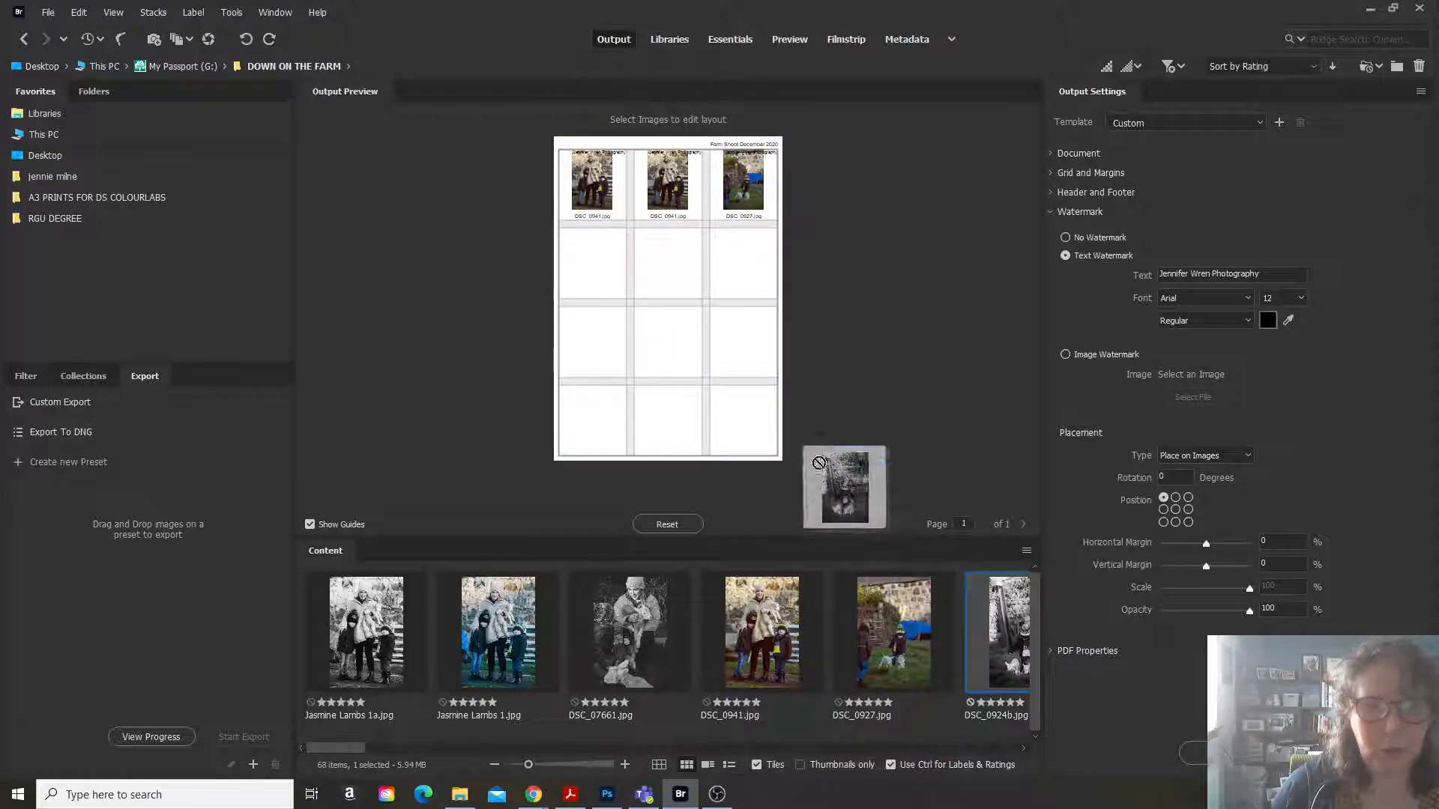
{"action": "left_click_drag", "start_coordinate": [844, 486], "coordinate": [592, 262]}
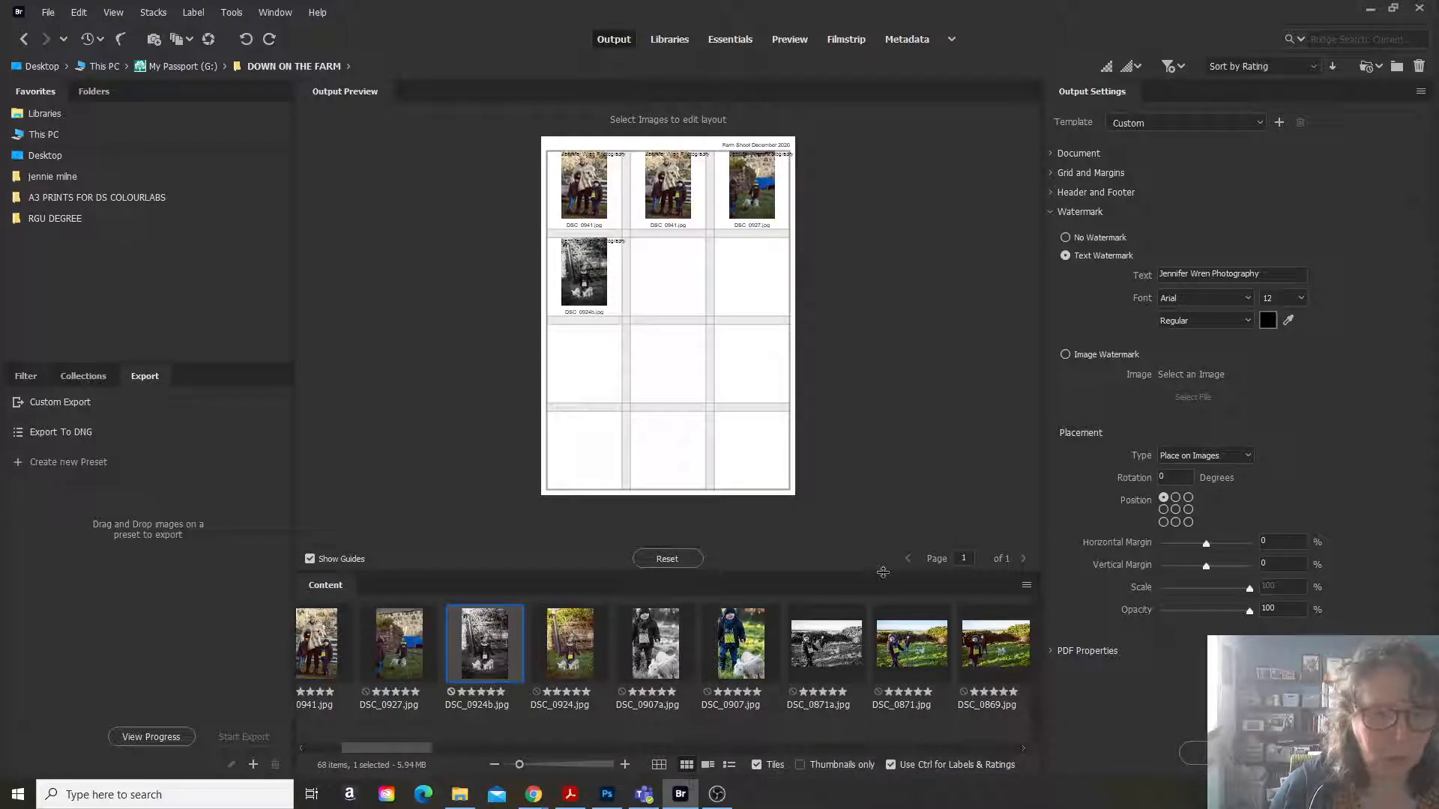
{"action": "left_click", "coordinate": [569, 642]}
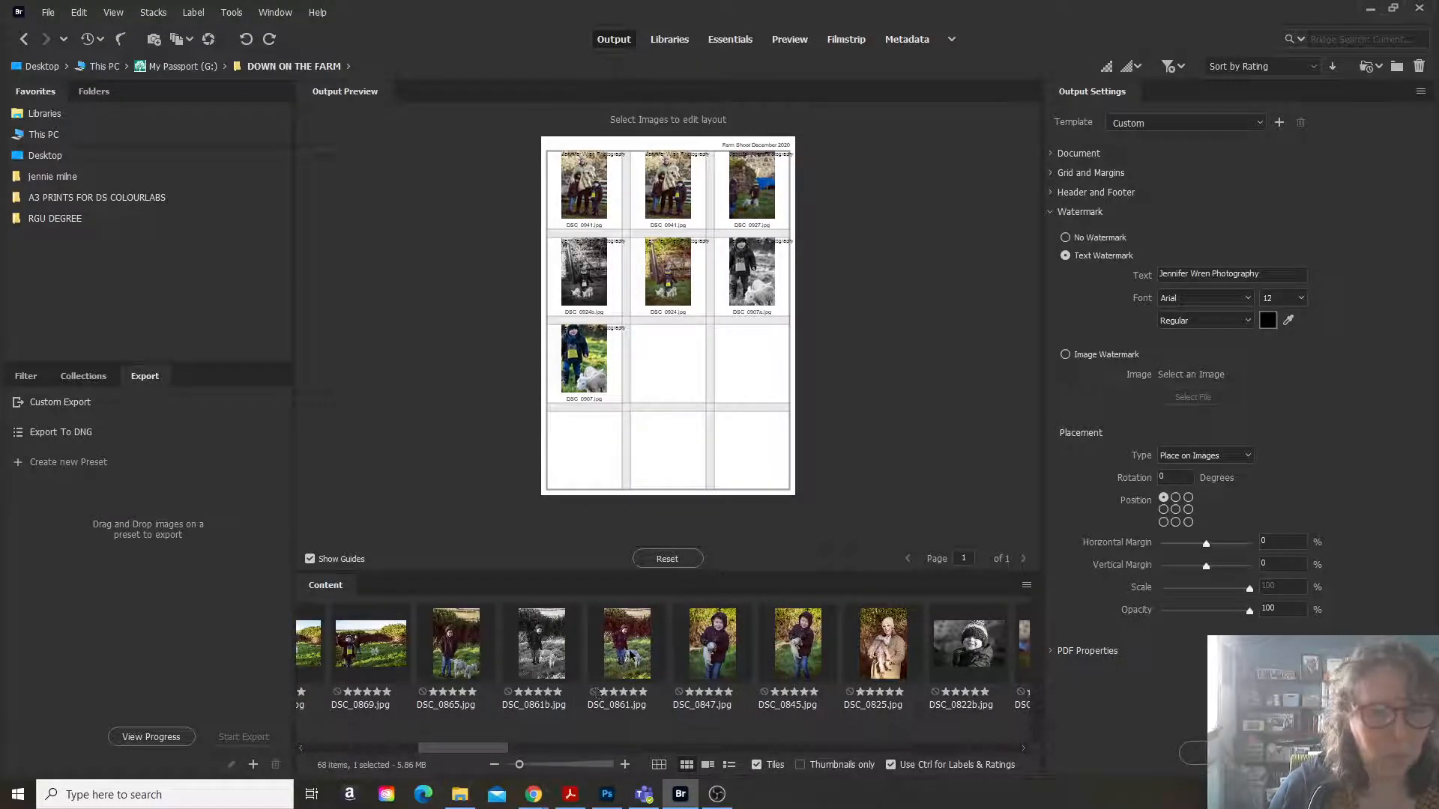
{"action": "left_click", "coordinate": [711, 642]}
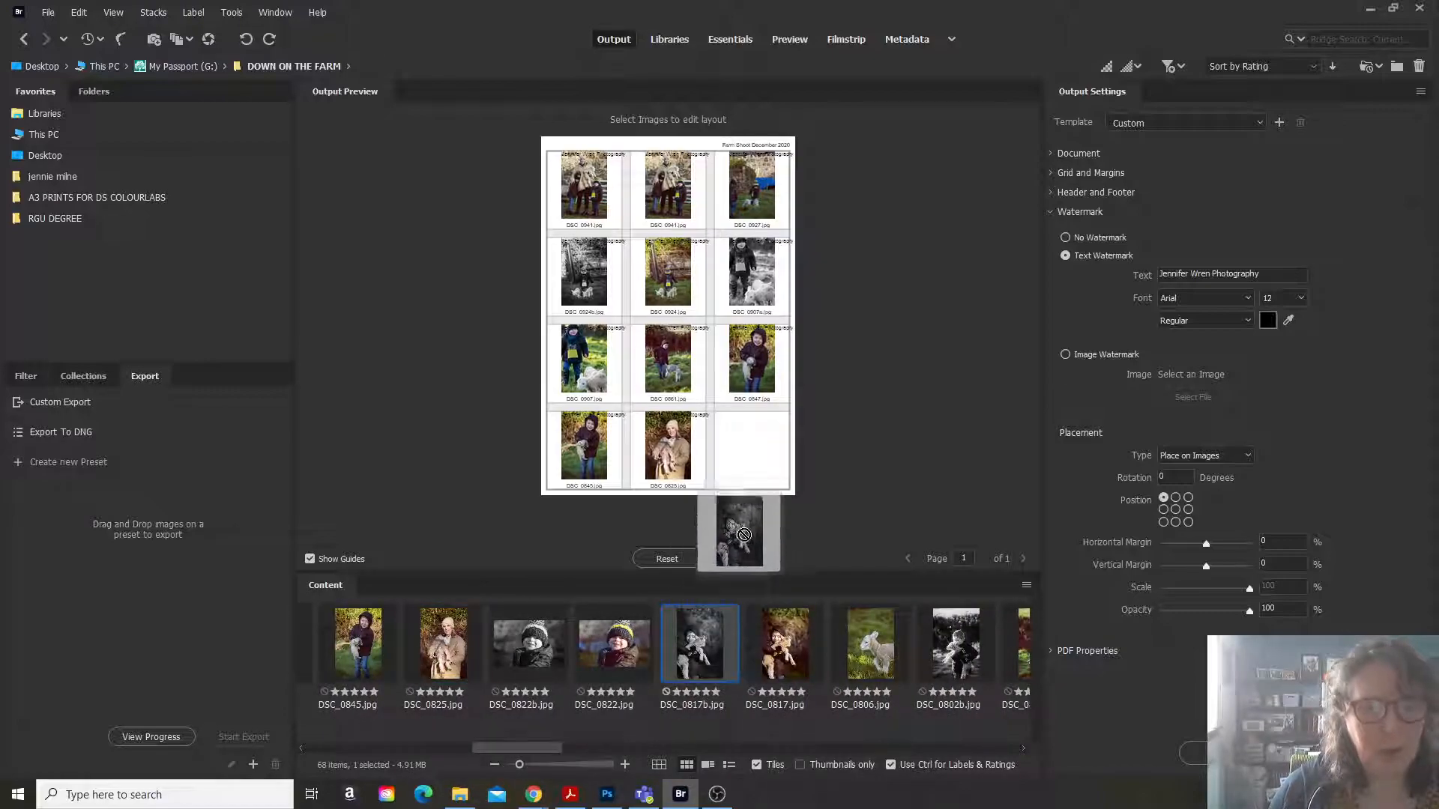
{"action": "left_click", "coordinate": [744, 534]}
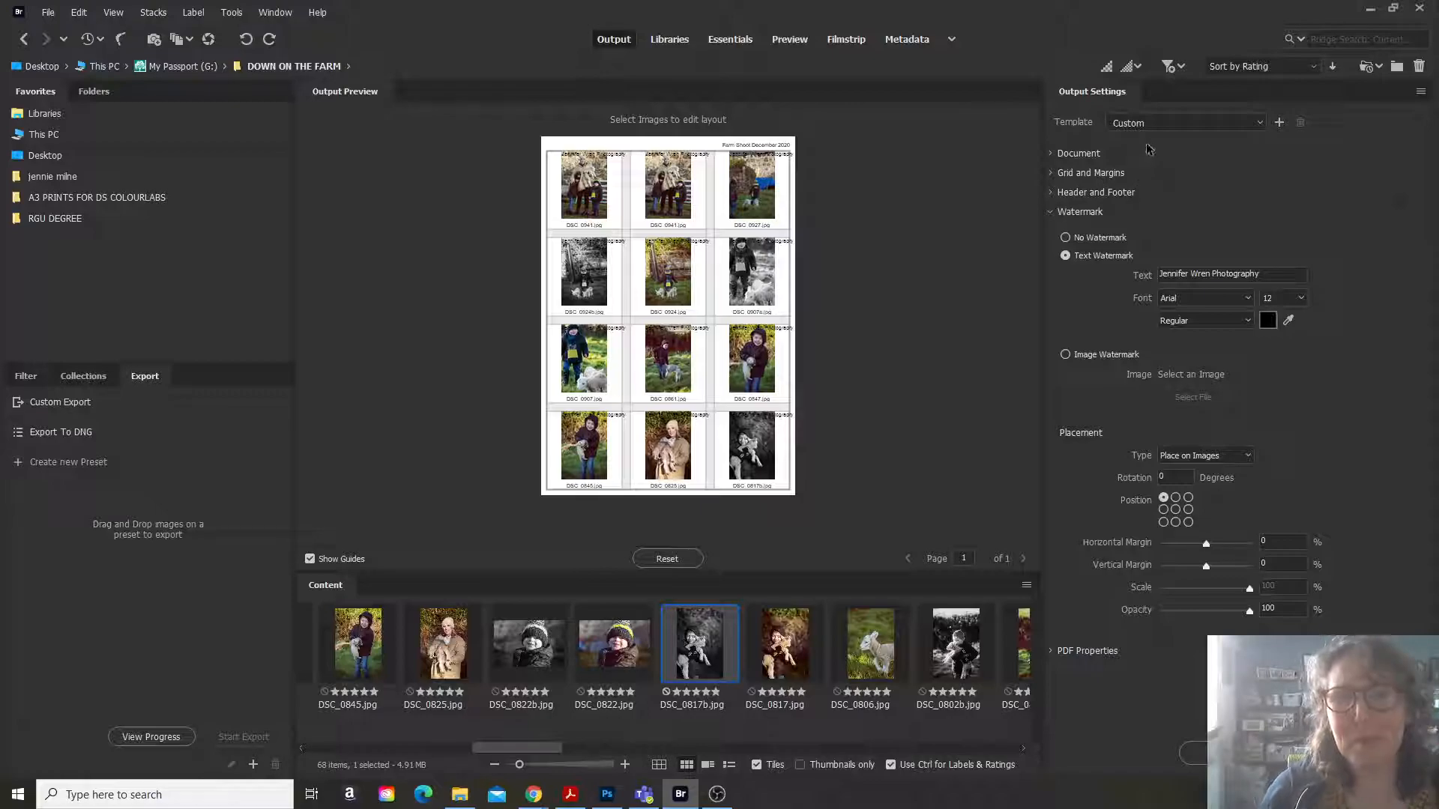
Include file extensions with filenames in the 21 × 29.7 cm, 300 ppi document settings.
{"action": "left_click", "coordinate": [1079, 153]}
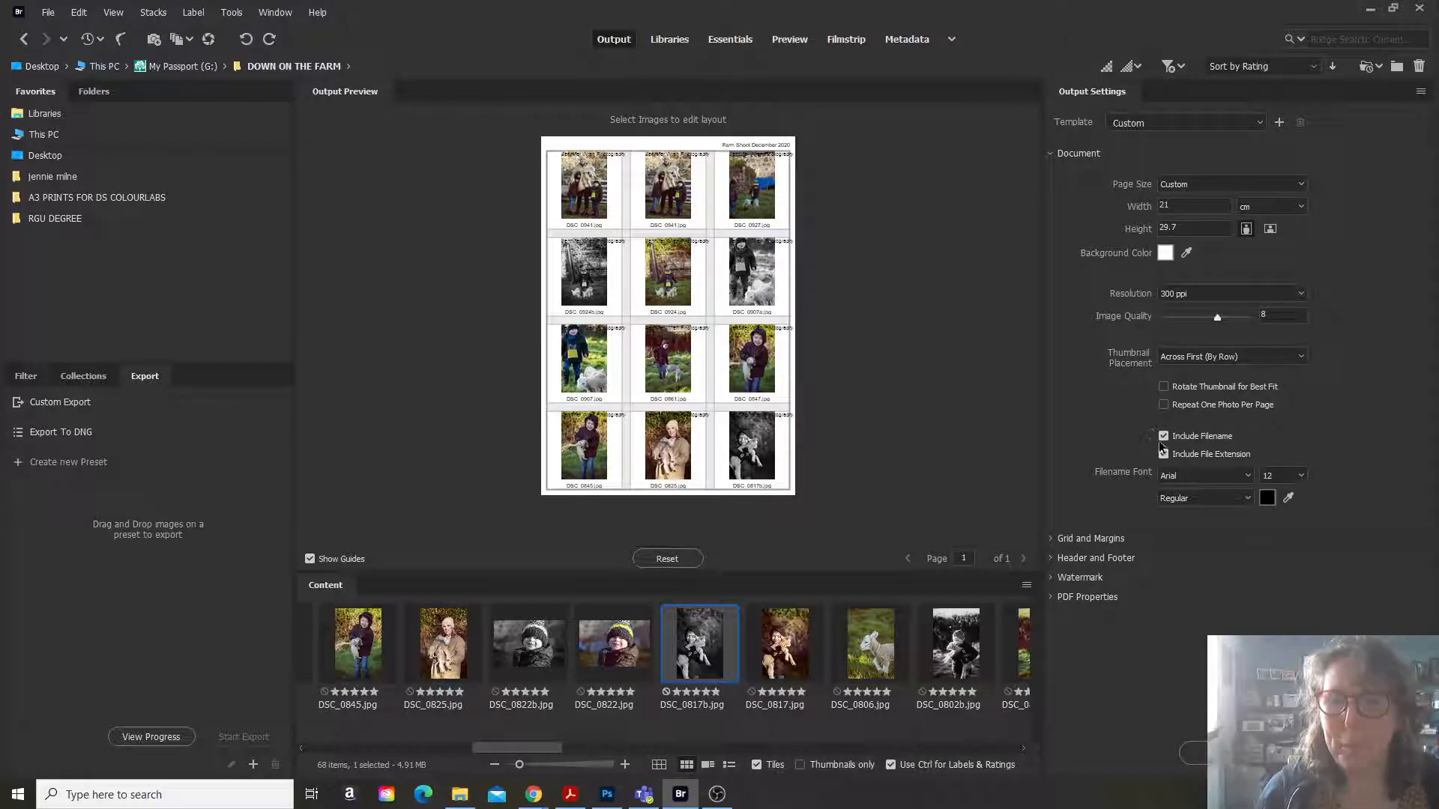
{"action": "left_click", "coordinate": [1163, 436]}
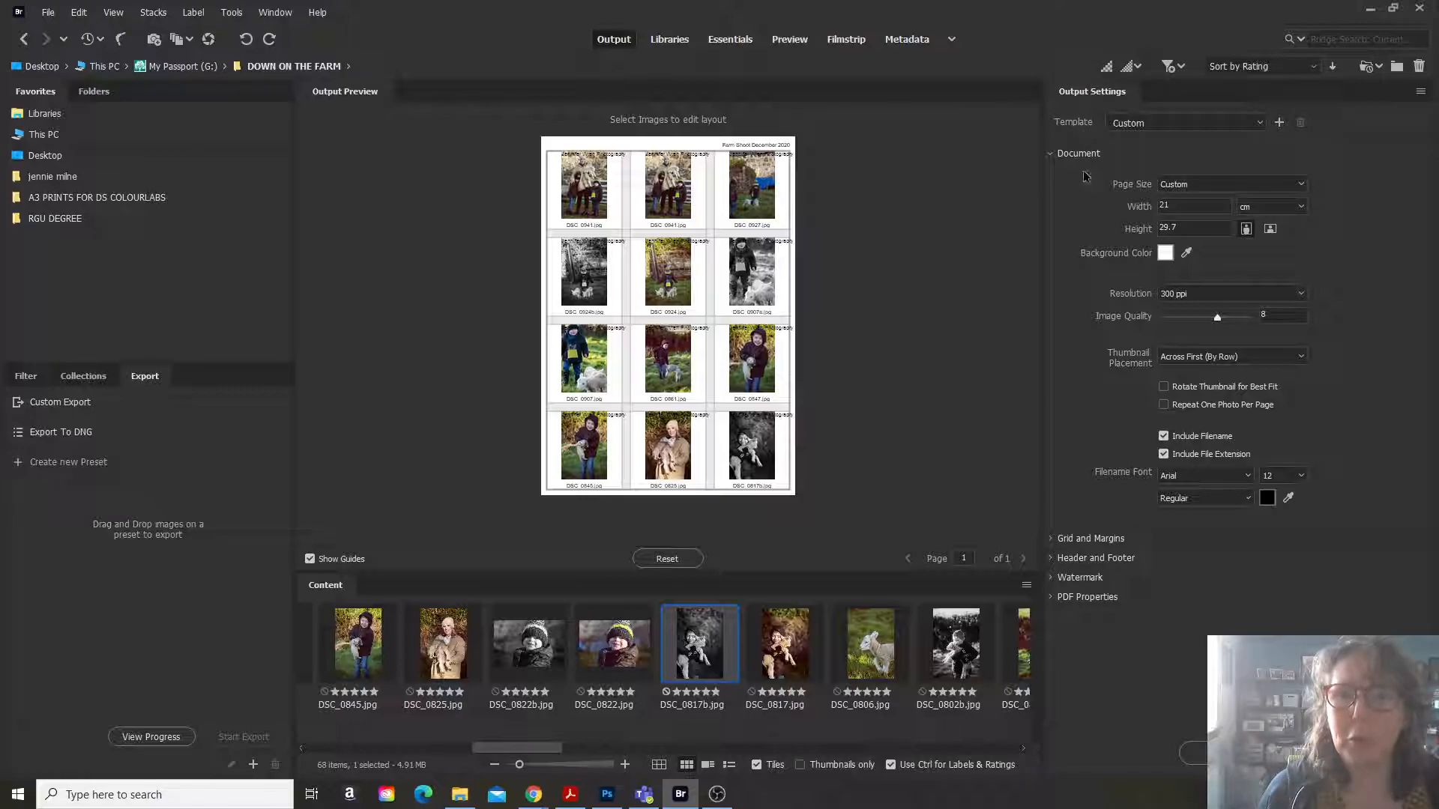
{"action": "mouse_move", "coordinate": [1164, 436]}
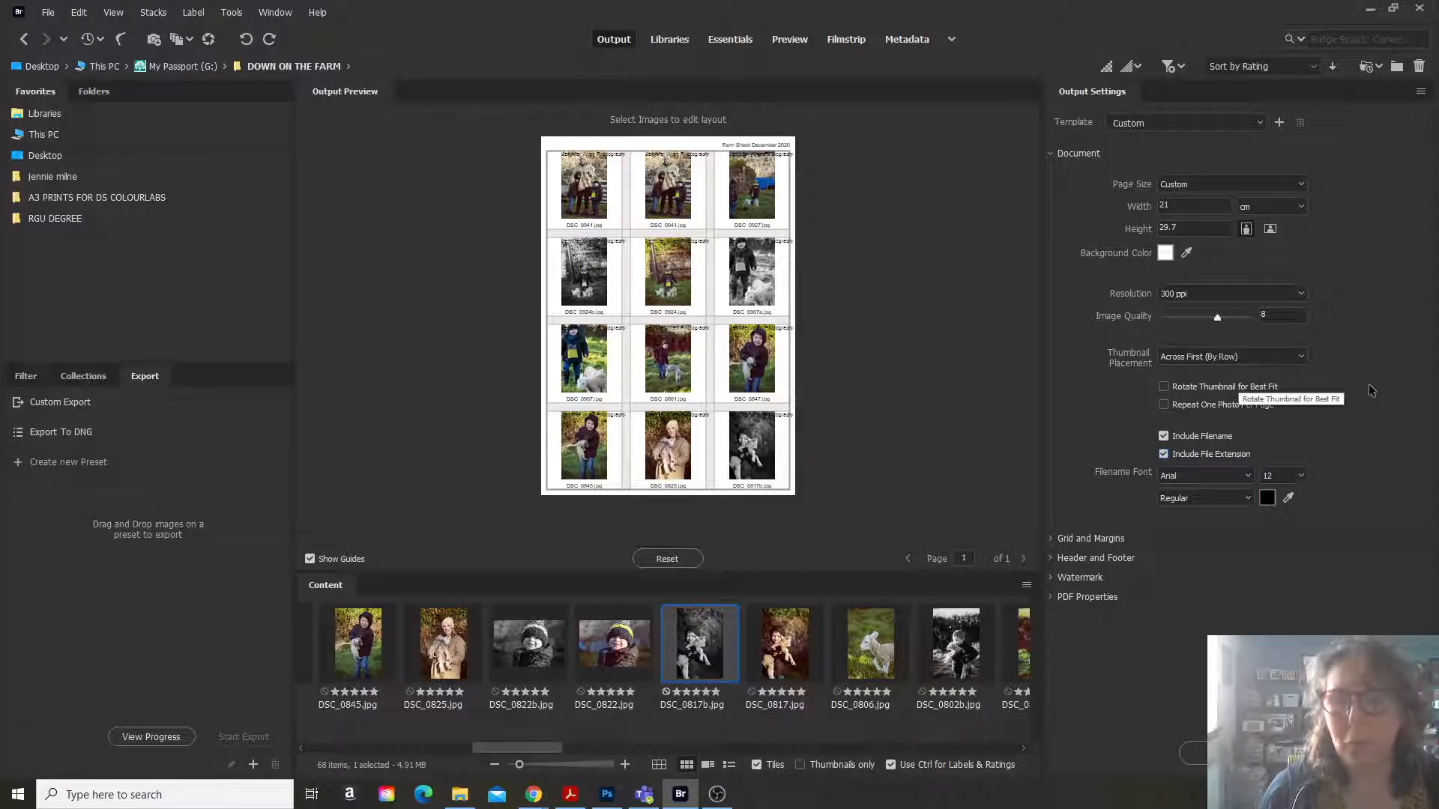
{"action": "mouse_move", "coordinate": [1393, 429]}
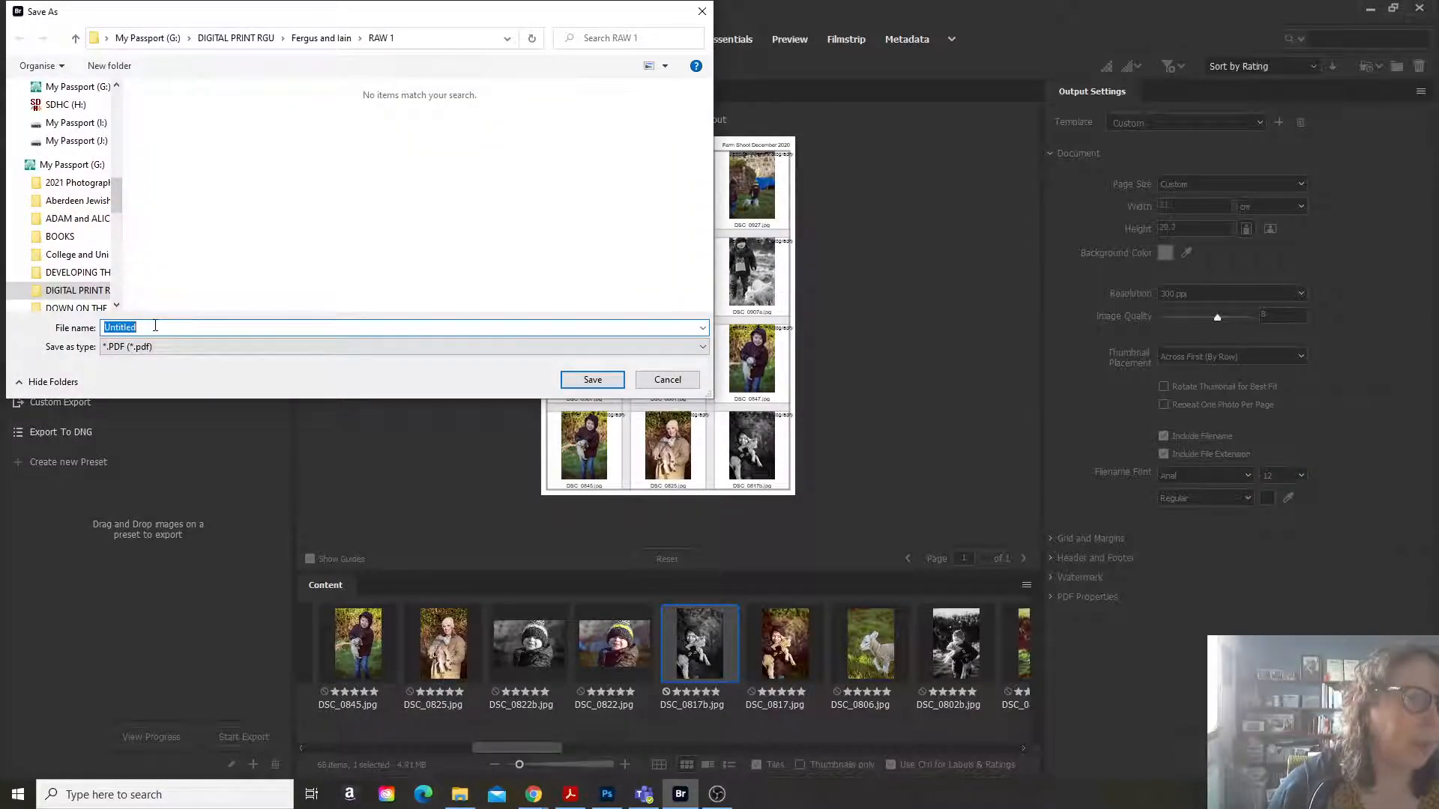
{"action": "mouse_move", "coordinate": [180, 48]}
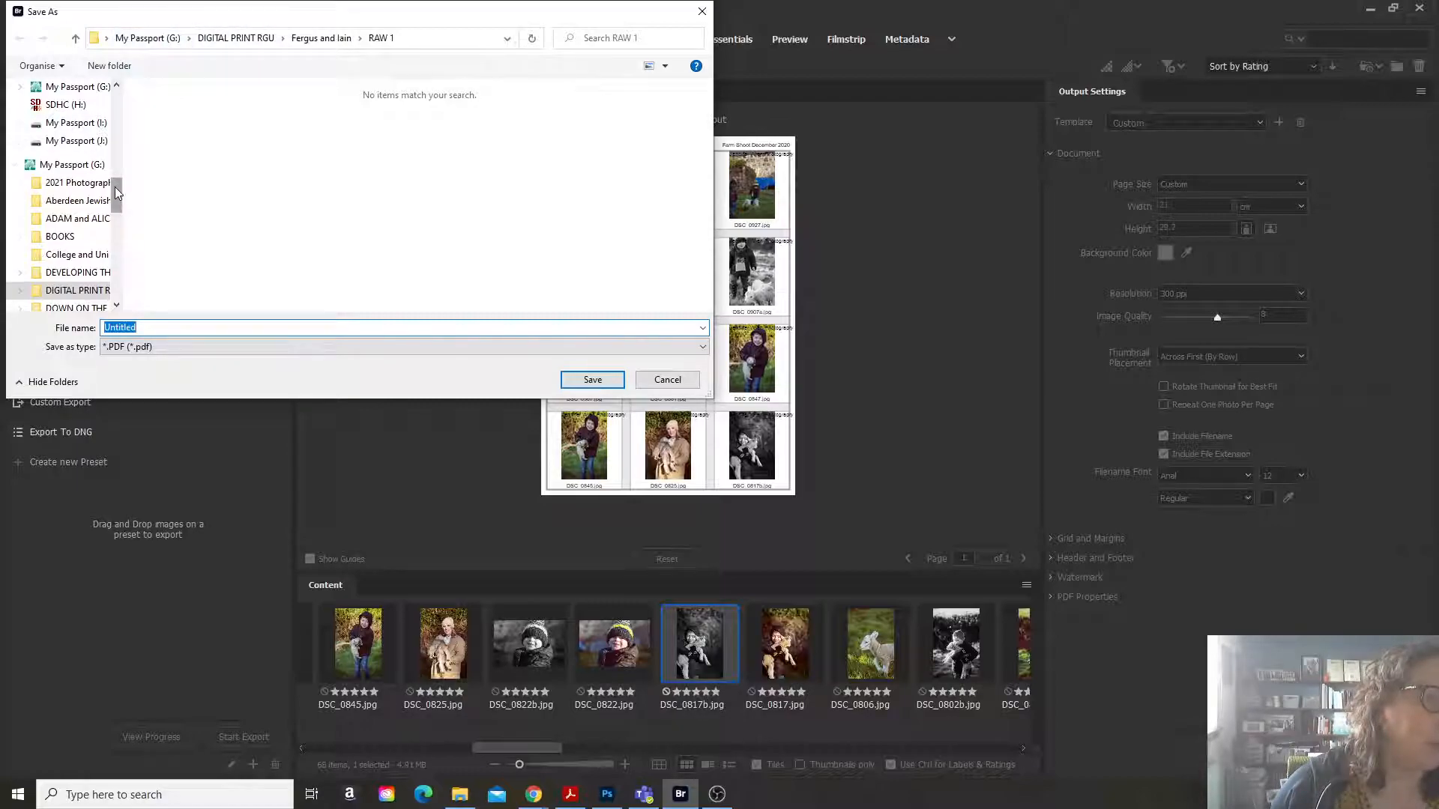
Export 'Farm Shoot Contact Sheet no 1' as a PDF to the Desktop, then reset the layout.
{"action": "left_click", "coordinate": [61, 128]}
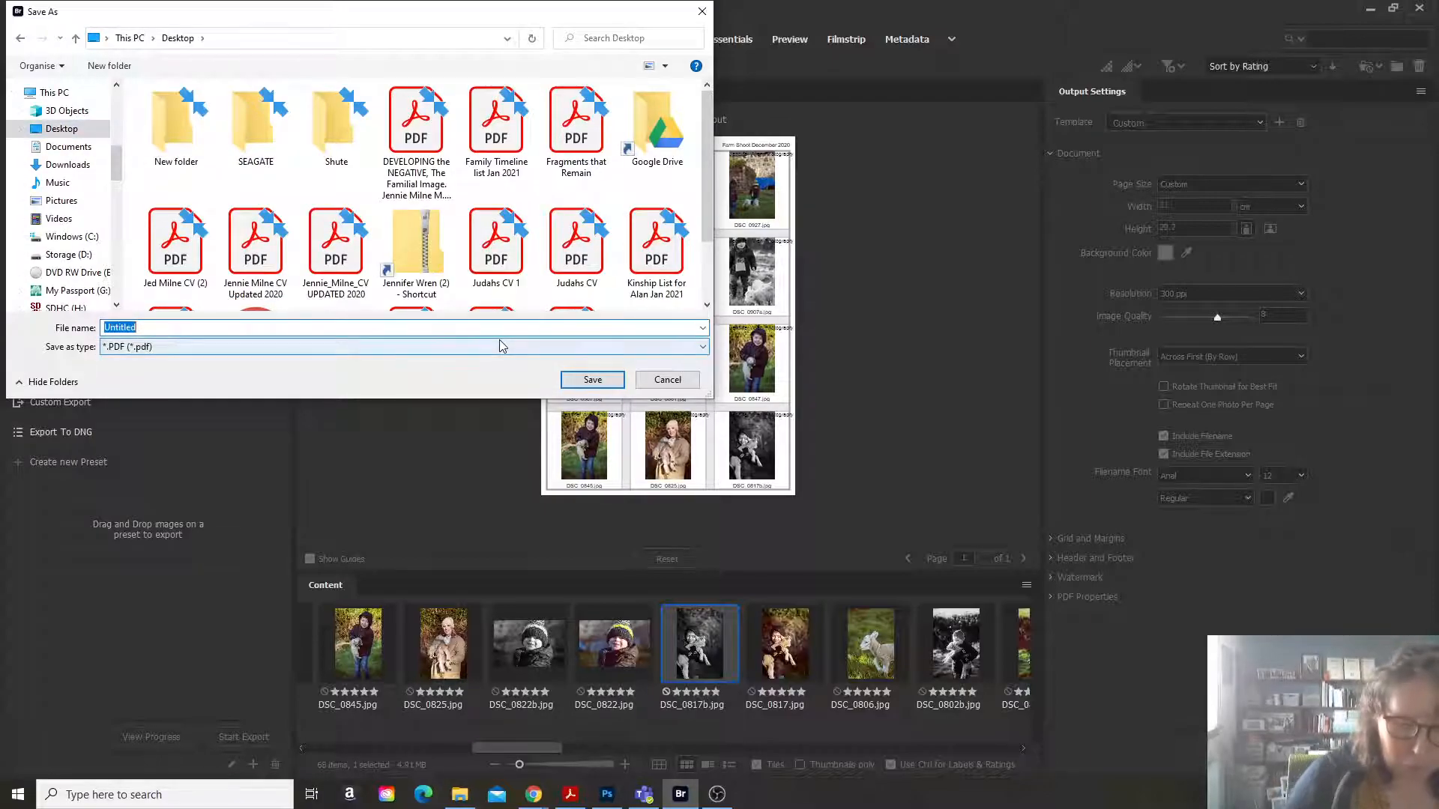
{"action": "type", "text": "Farm Shoot Contact Sheet no 1"}
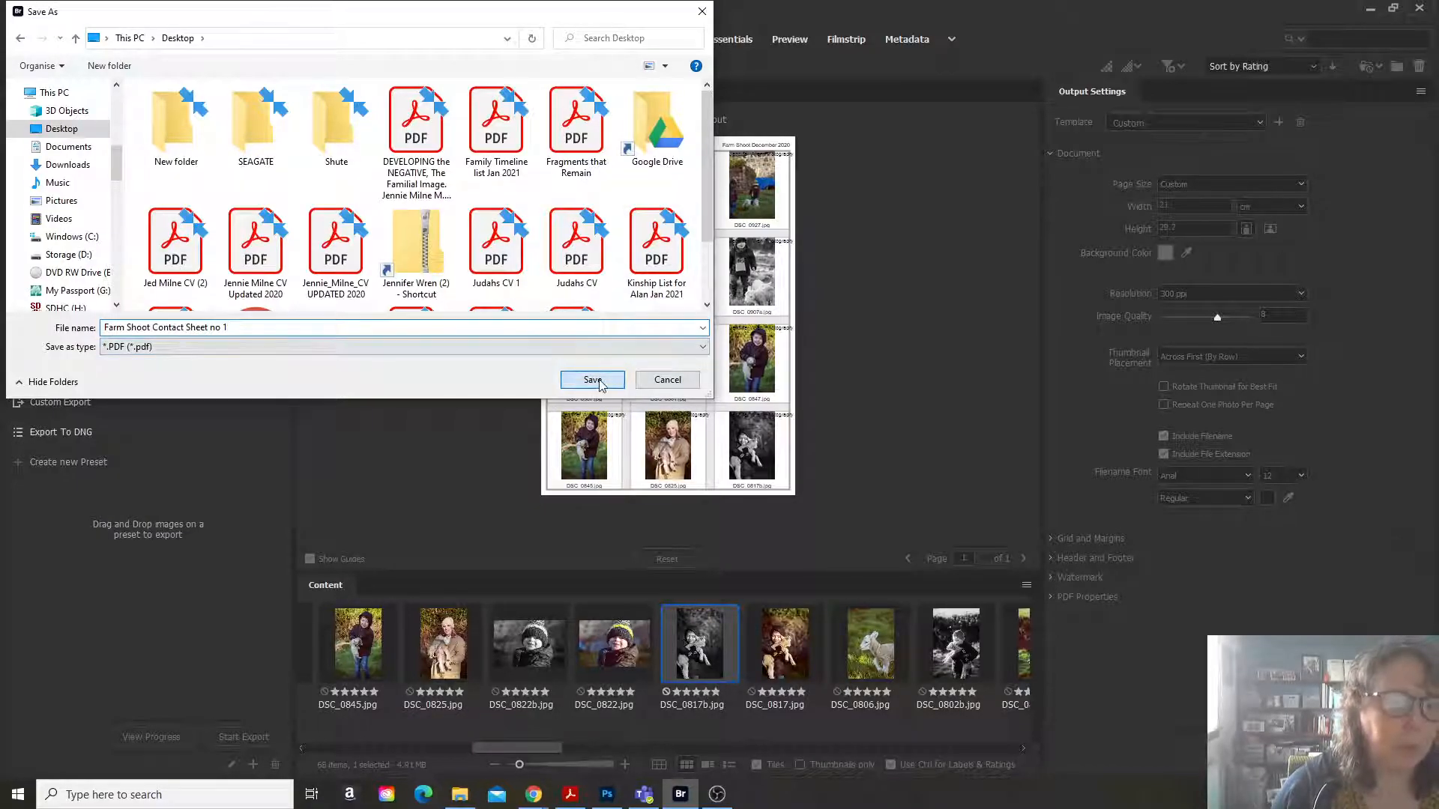
{"action": "left_click", "coordinate": [592, 379]}
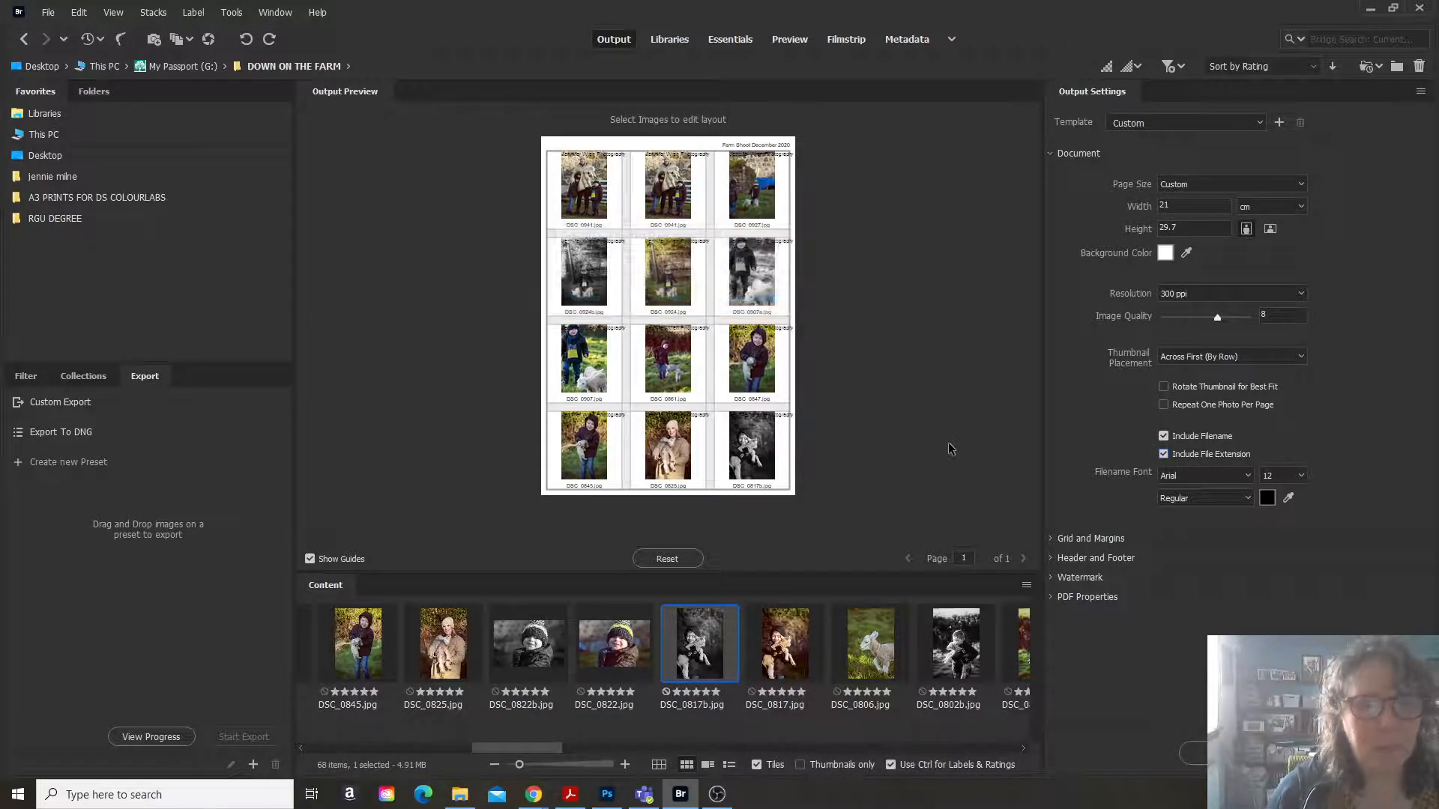
{"action": "mouse_move", "coordinate": [690, 558]}
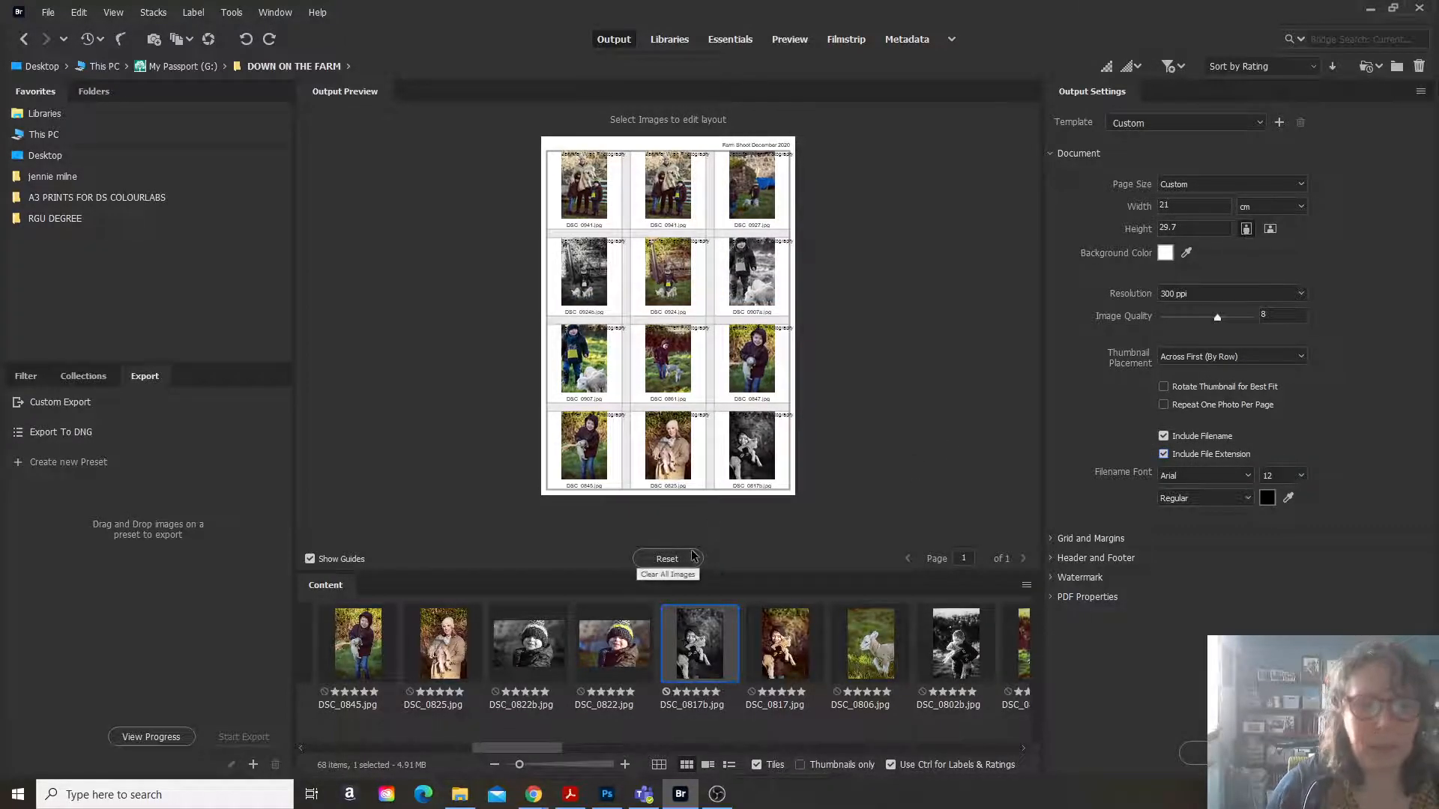
{"action": "left_click", "coordinate": [667, 559]}
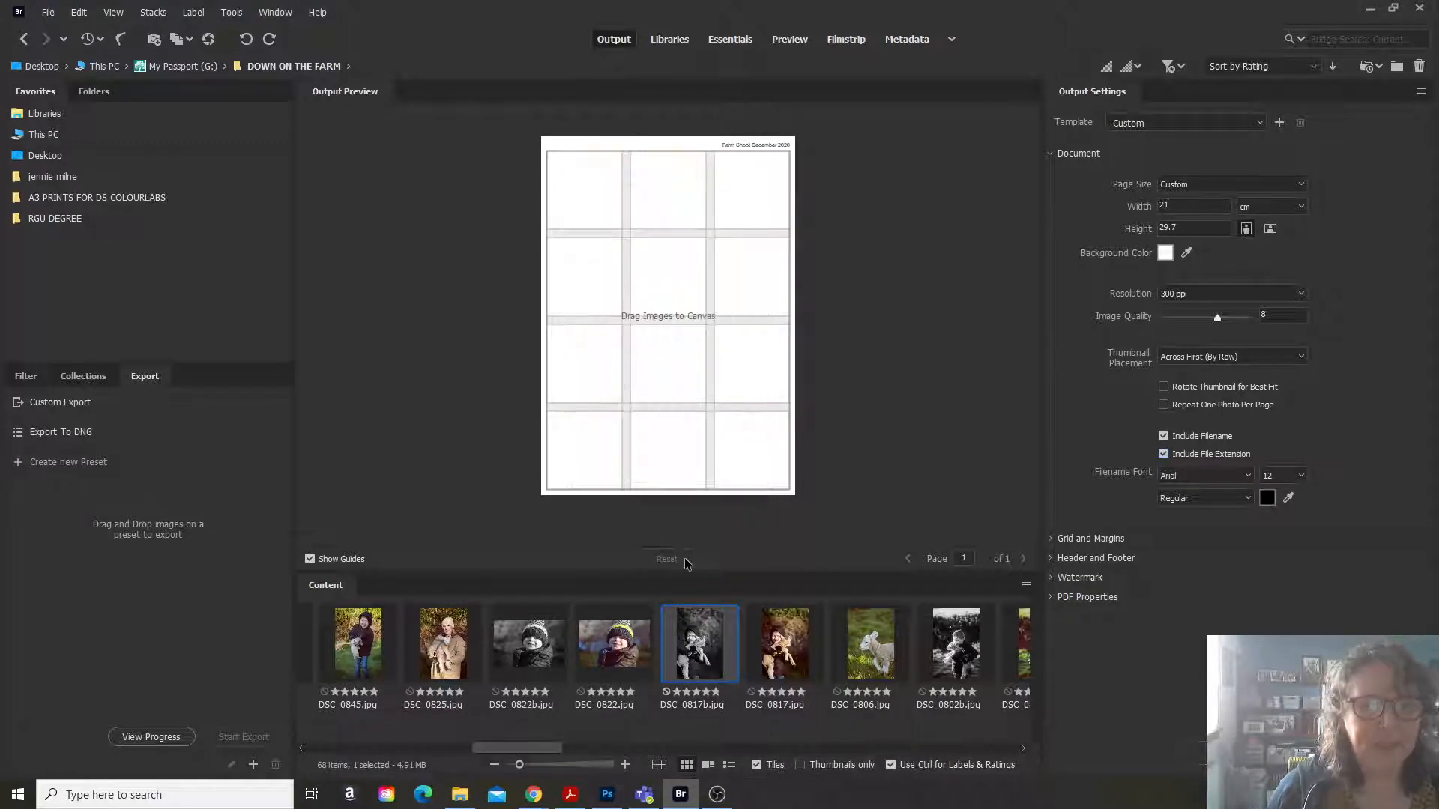